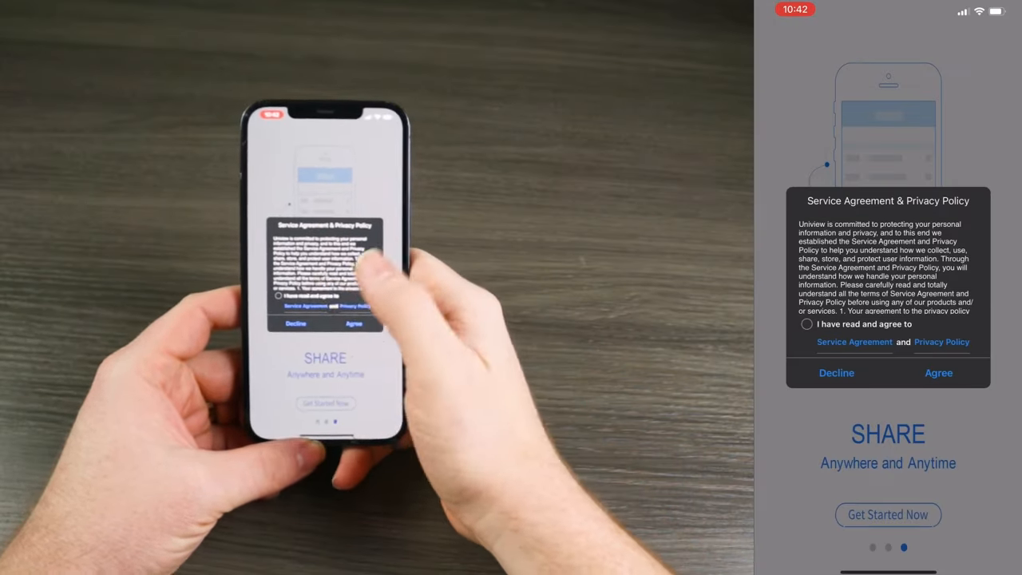
# Accept the service agreement, review the phone login option, and start Sign Up for a new account.
pyautogui.click(806, 324)
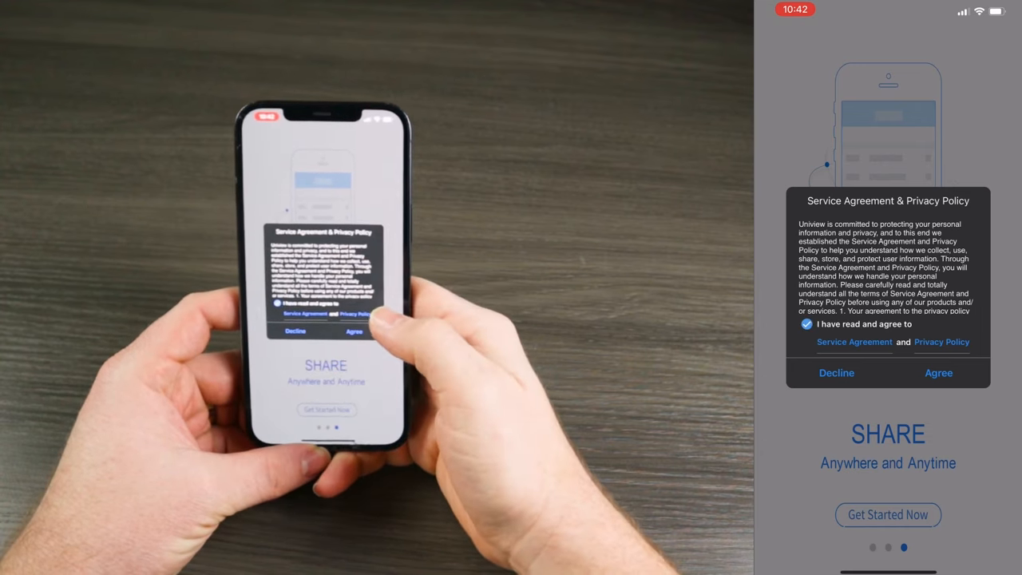
pyautogui.click(937, 375)
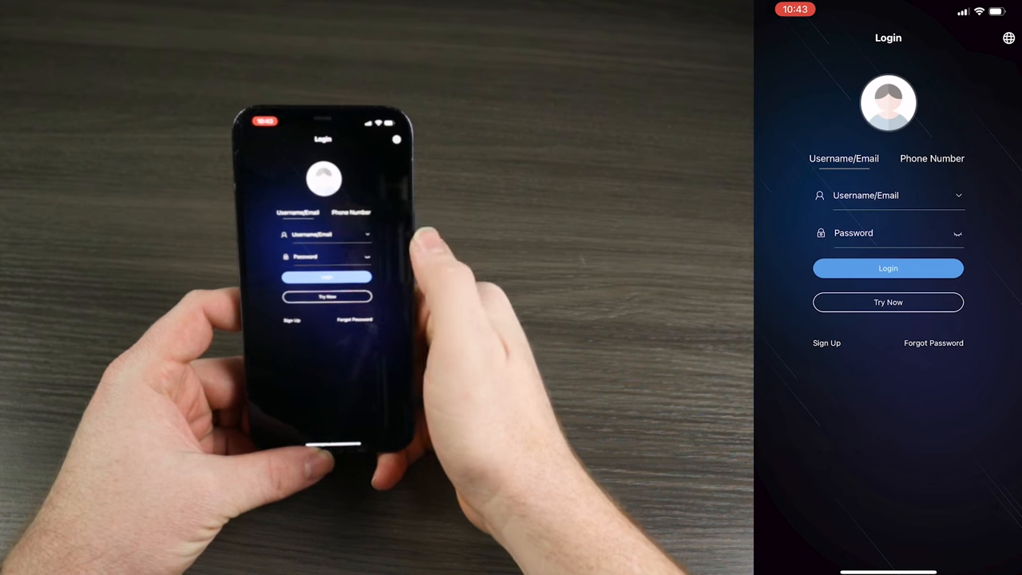
pyautogui.click(931, 158)
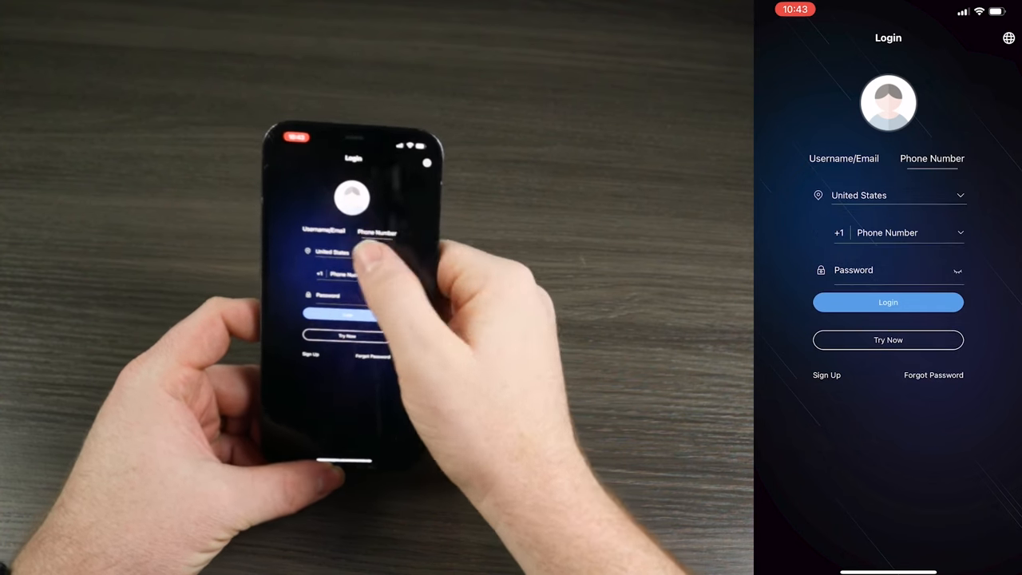
pyautogui.click(844, 159)
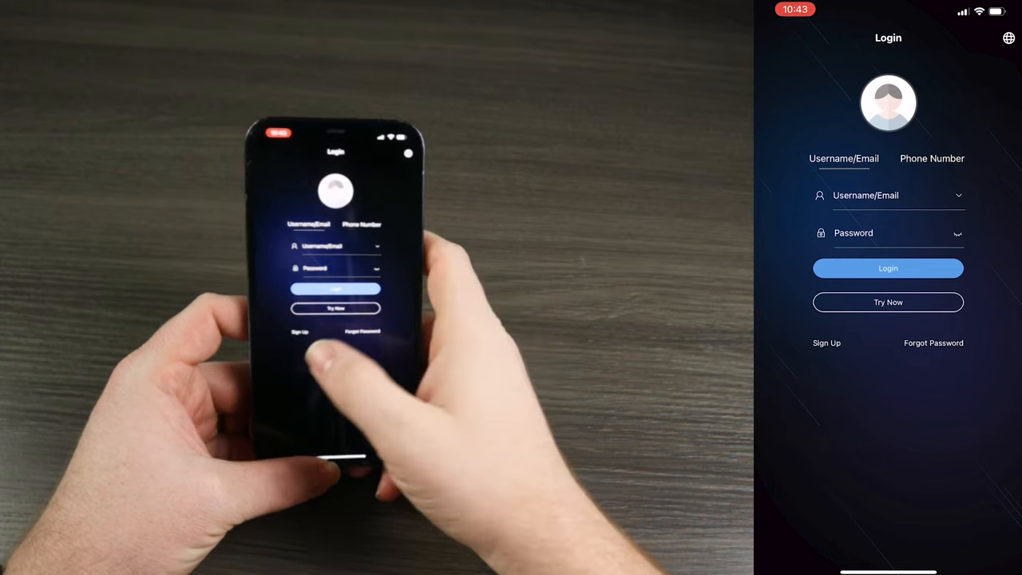
pyautogui.click(825, 343)
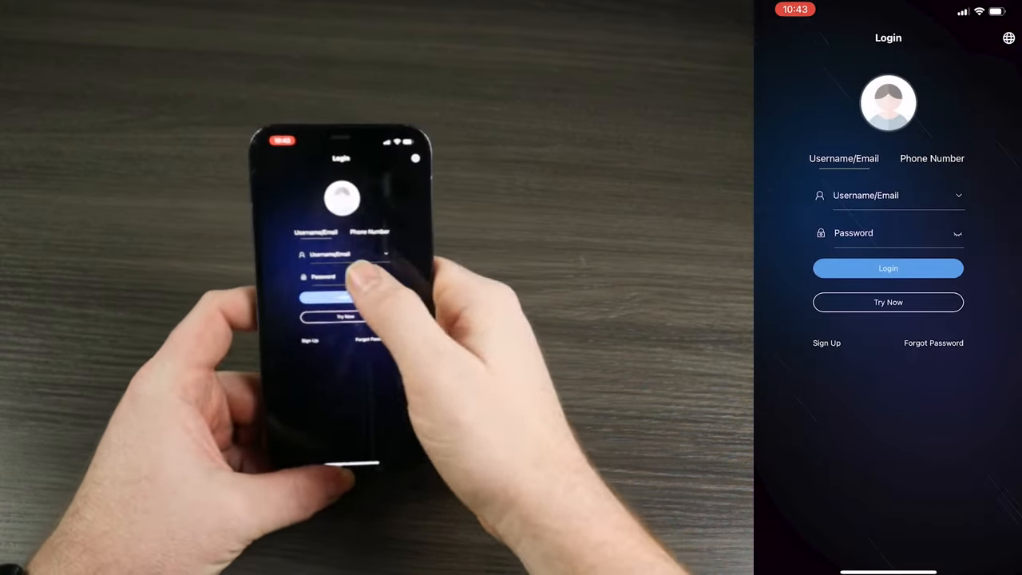
pyautogui.click(826, 342)
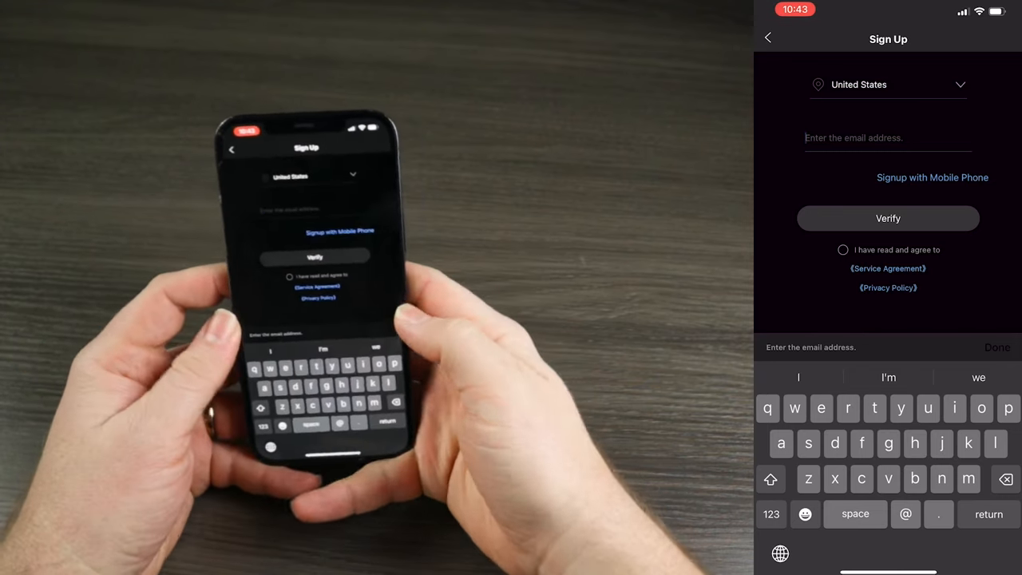
# Choose the United States account region and acknowledge the region warning.
pyautogui.click(888, 84)
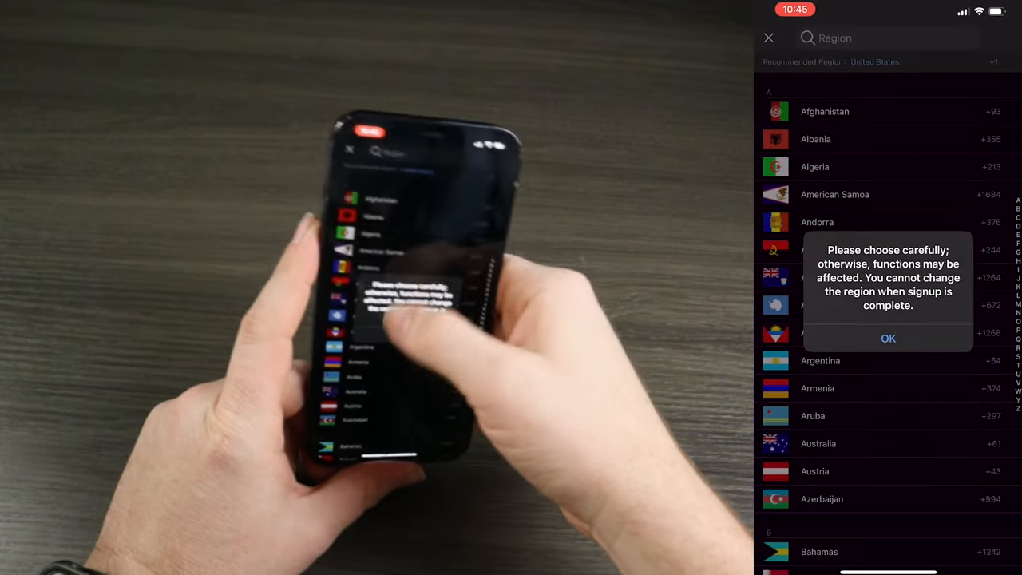
pyautogui.click(888, 338)
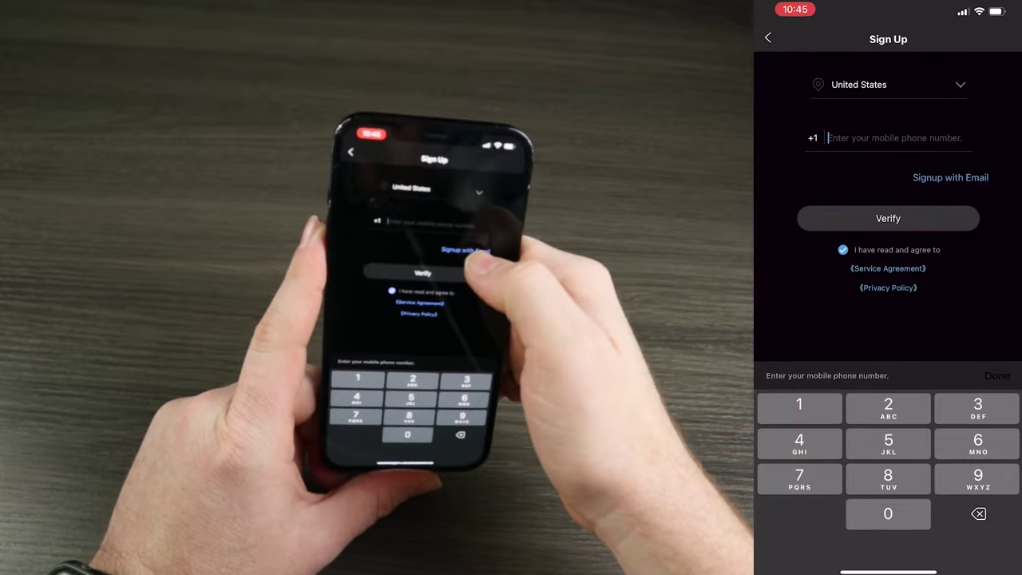
pyautogui.click(888, 218)
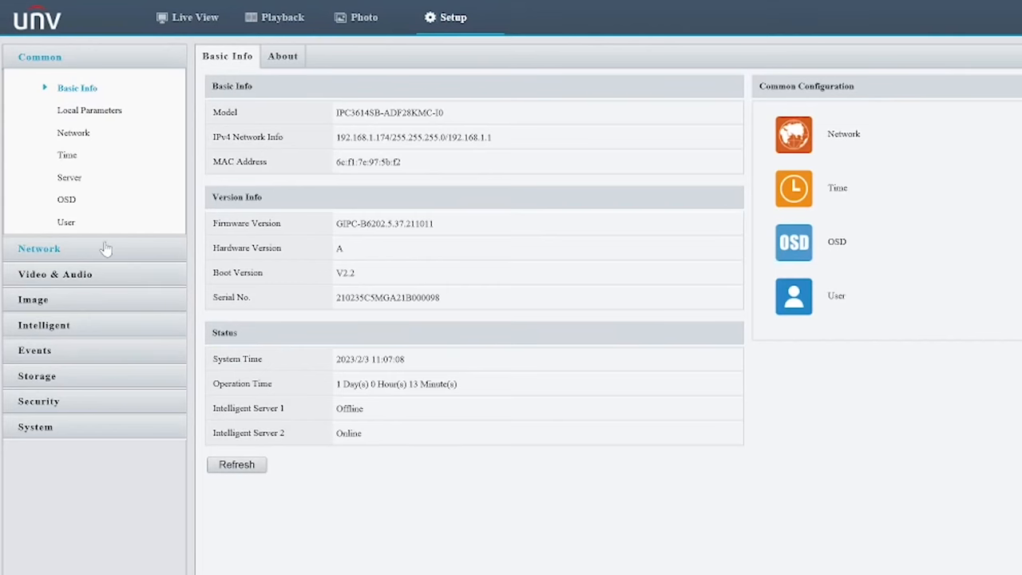
# Turn EZCloud On under Setup > Network and save the camera setting.
pyautogui.click(39, 248)
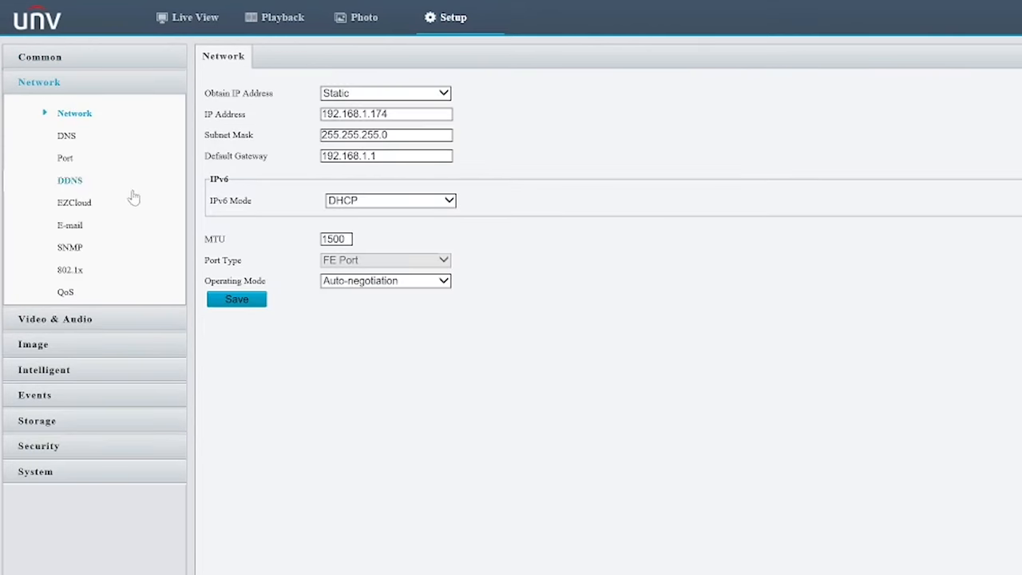
pyautogui.click(74, 202)
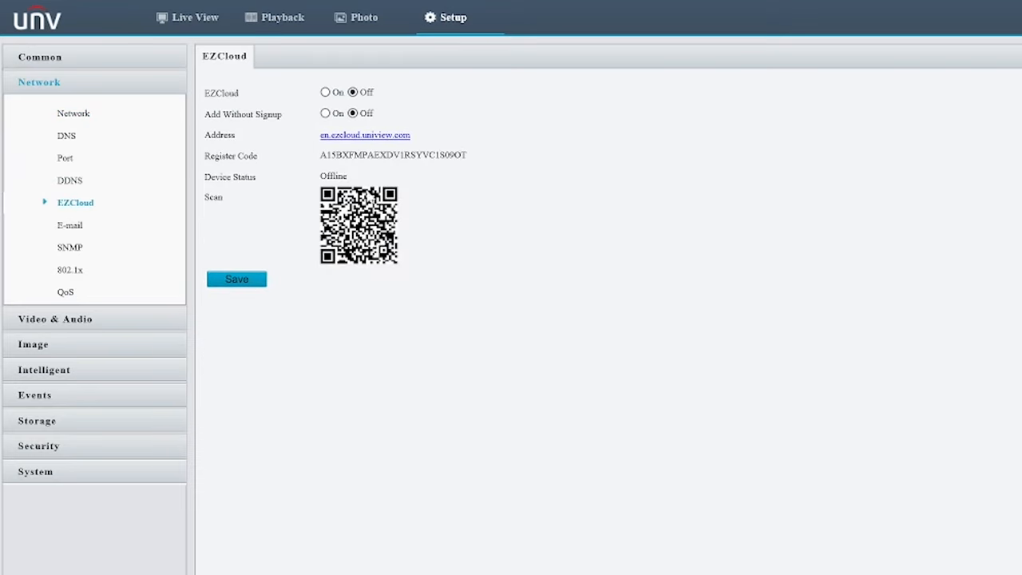
pyautogui.click(324, 92)
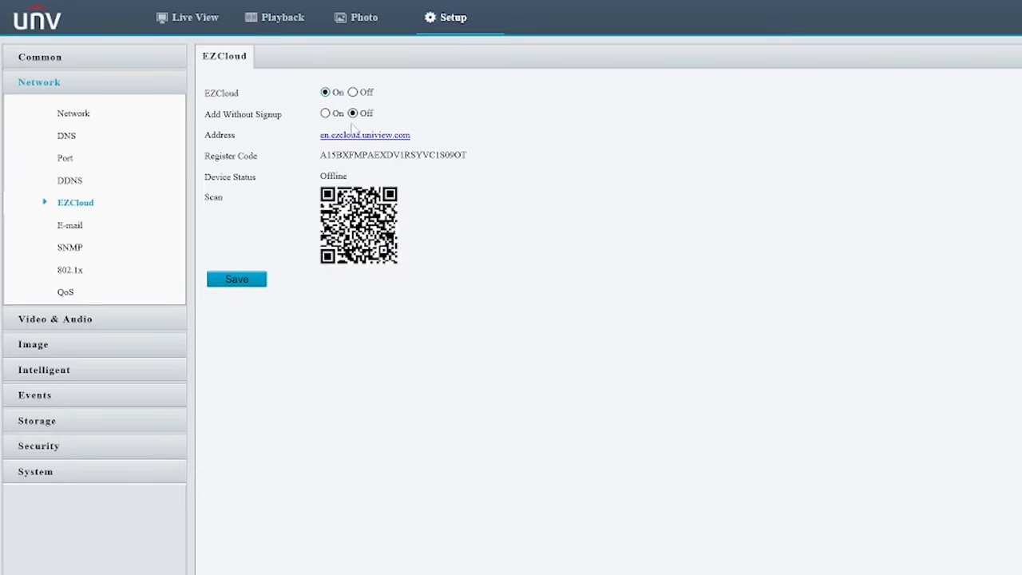
pyautogui.click(237, 279)
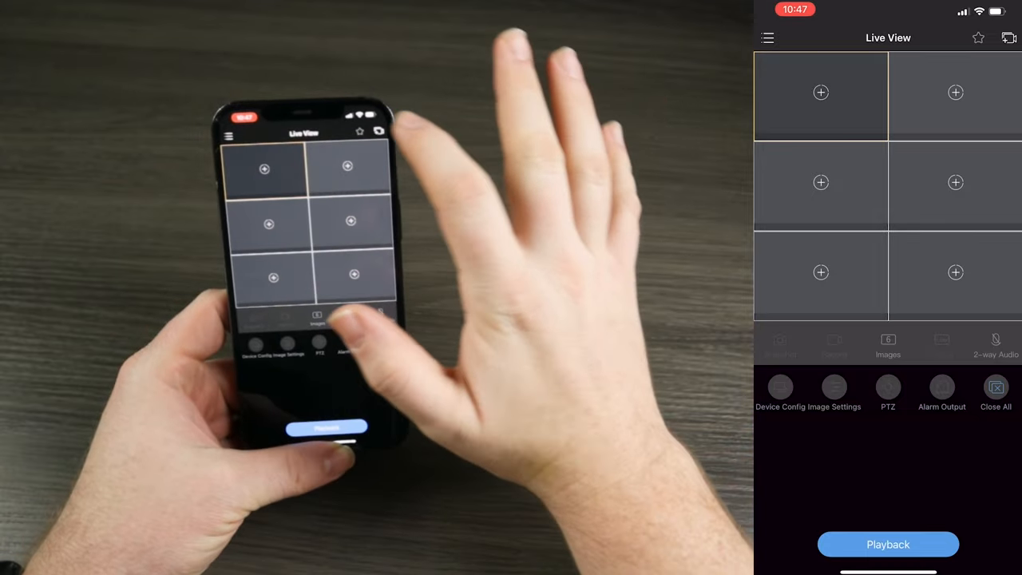
# From the Devices list start adding a device, view Manual Add, and return to the Add By choices.
pyautogui.click(767, 37)
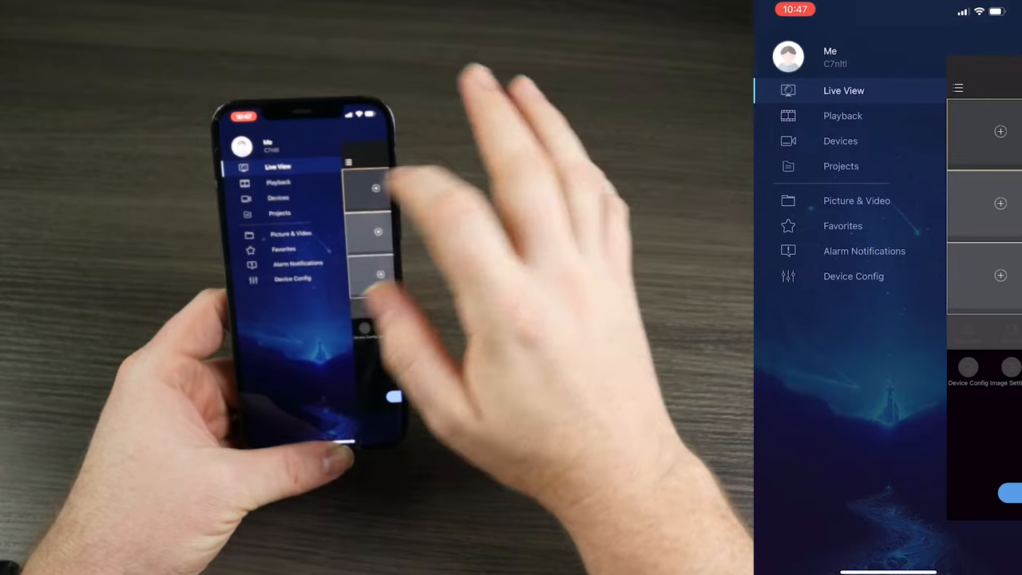
pyautogui.click(840, 141)
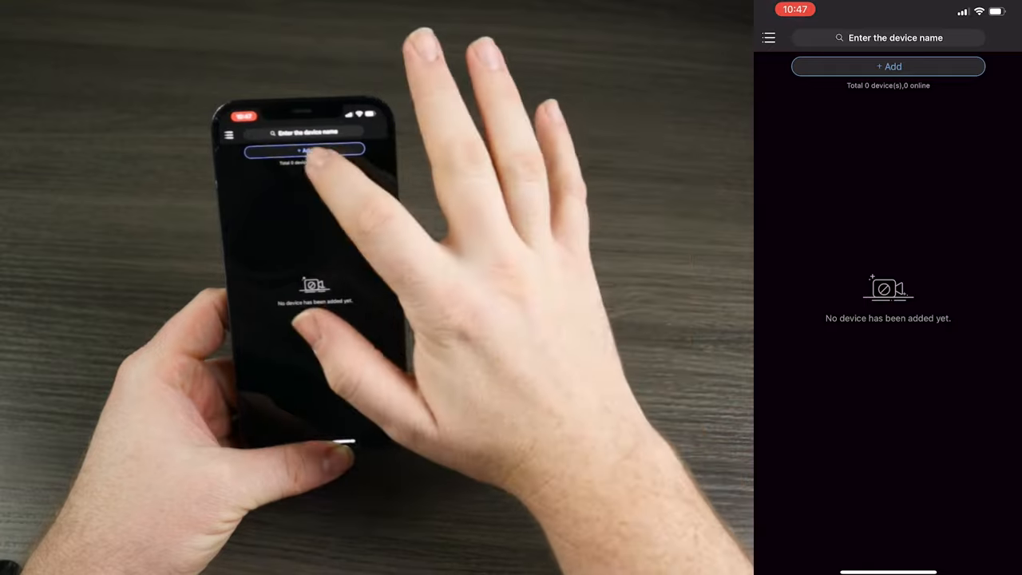
pyautogui.click(888, 66)
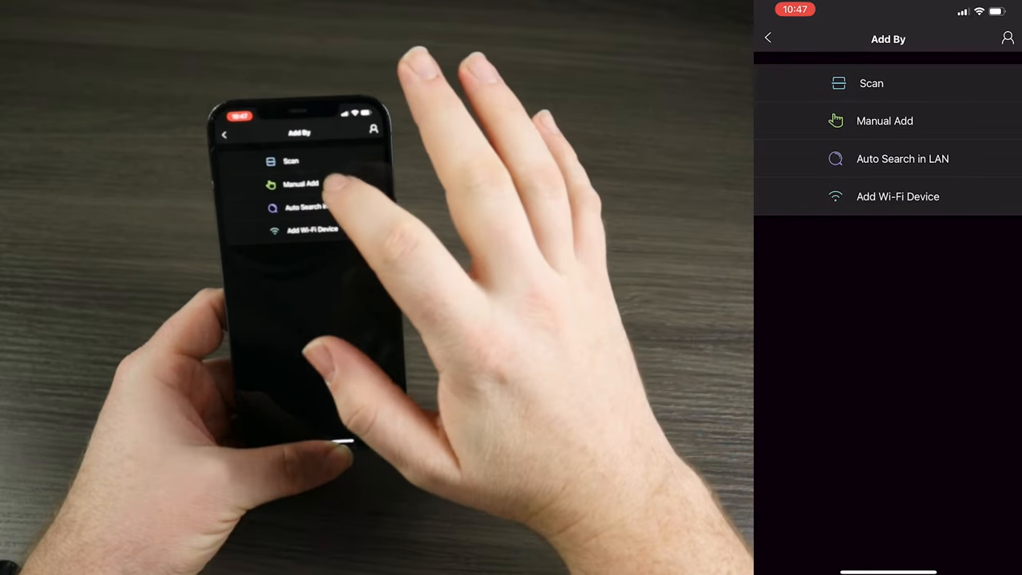
pyautogui.click(884, 120)
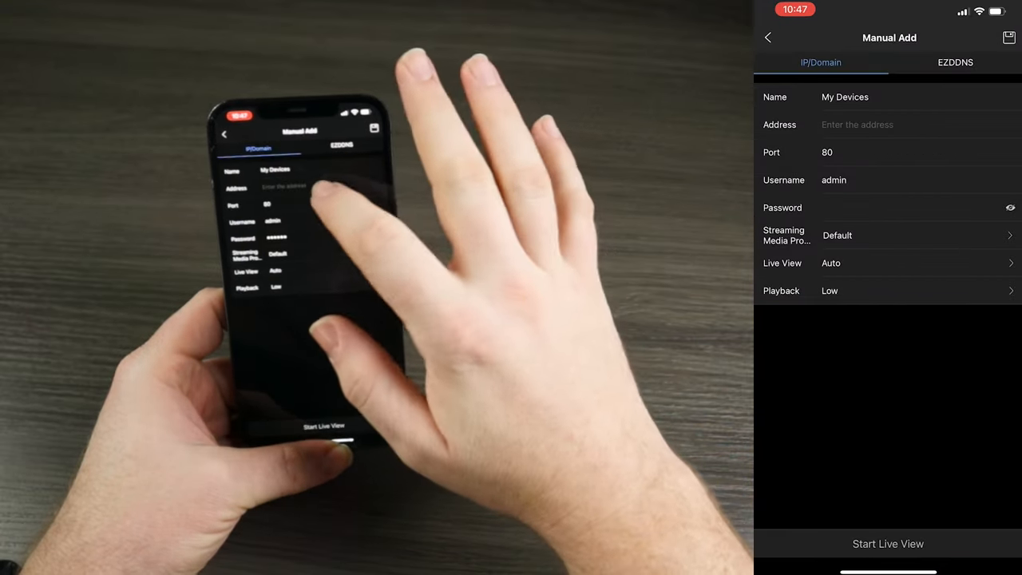
pyautogui.click(769, 38)
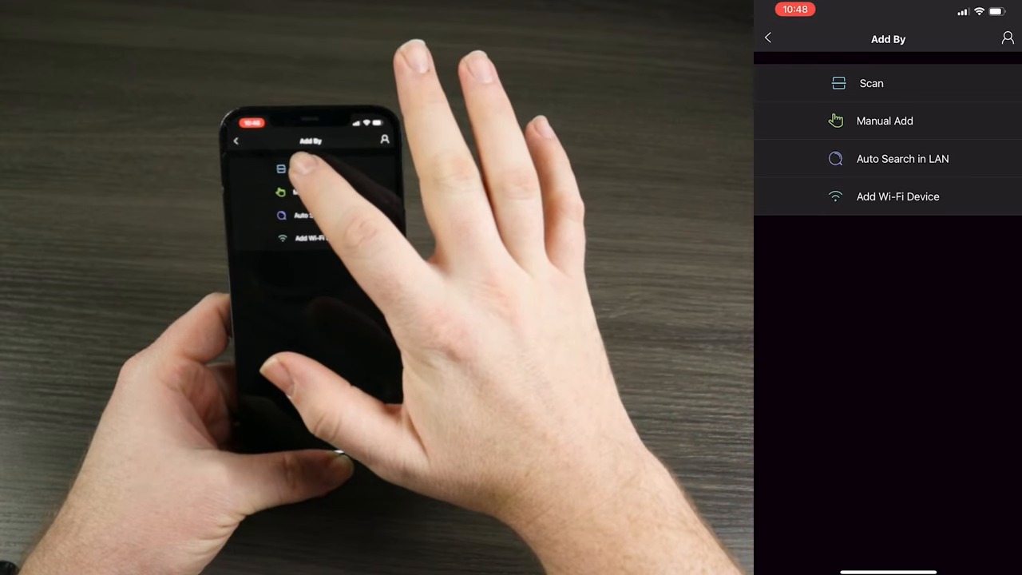
# Scan the camera's QR code with camera access allowed and save the P2P device.
pyautogui.click(871, 83)
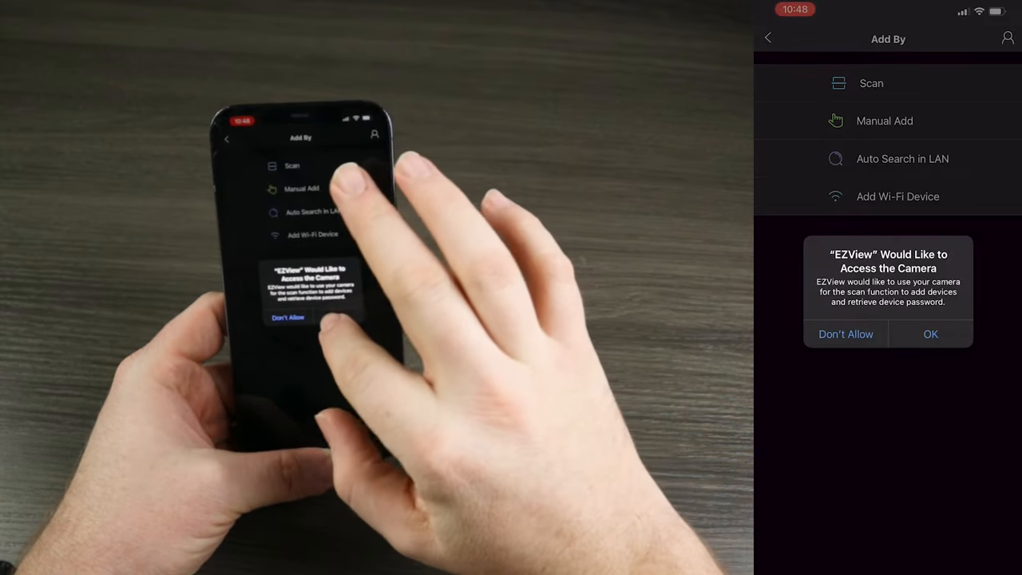
pyautogui.click(930, 334)
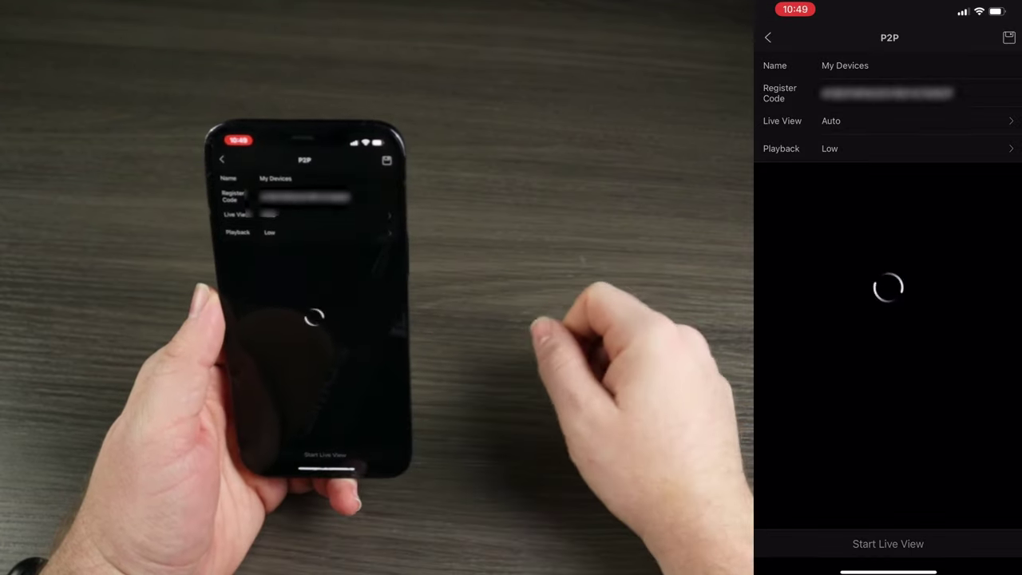
pyautogui.click(769, 38)
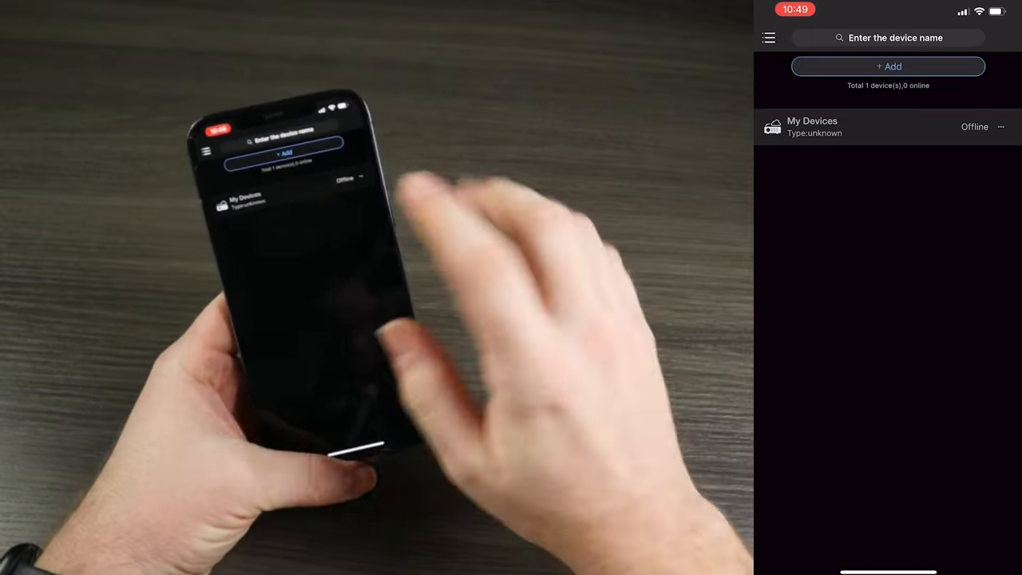
# Edit the My Devices entry and rename it to Turret.
pyautogui.click(1001, 126)
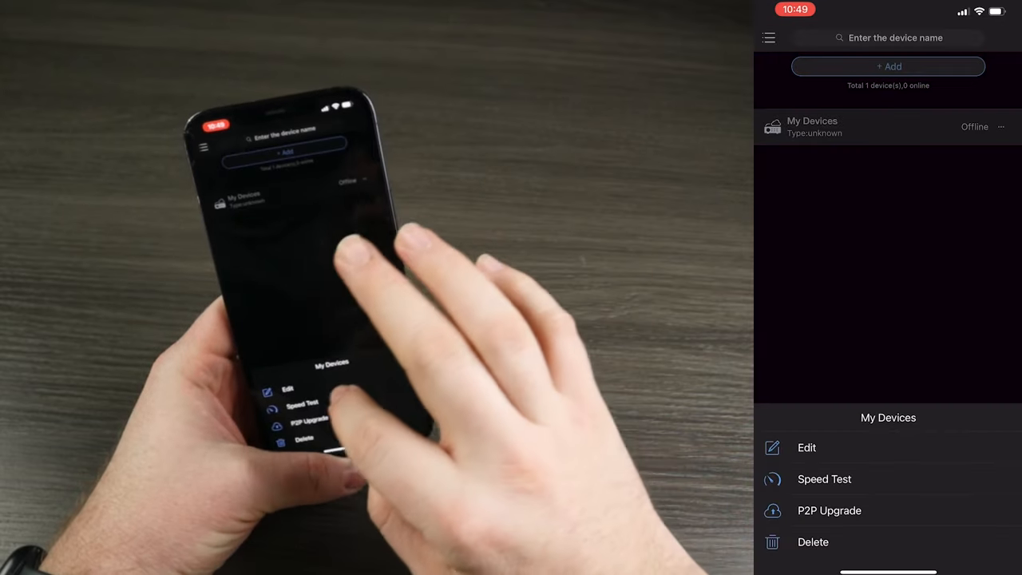
pyautogui.click(807, 448)
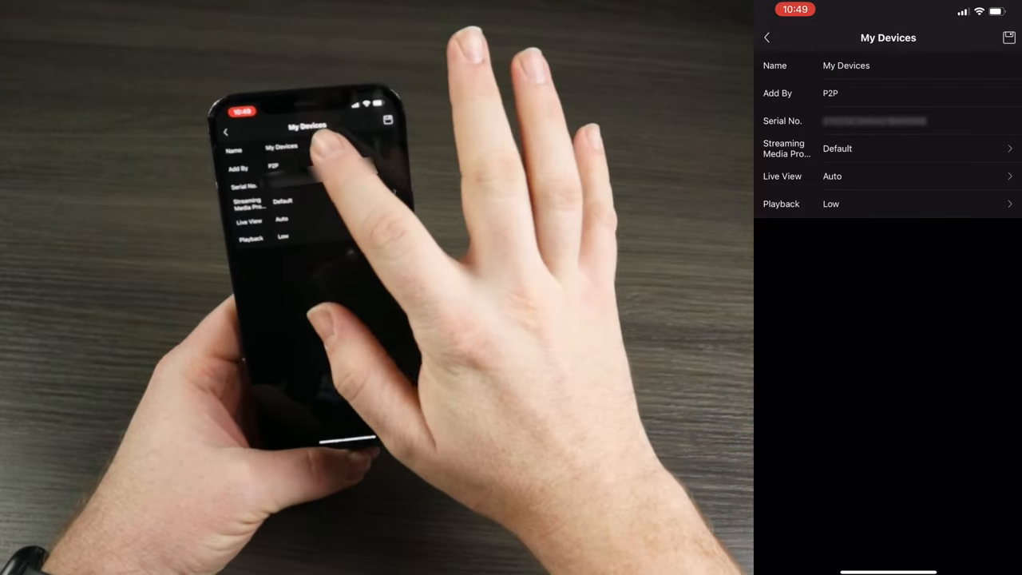
pyautogui.click(879, 65)
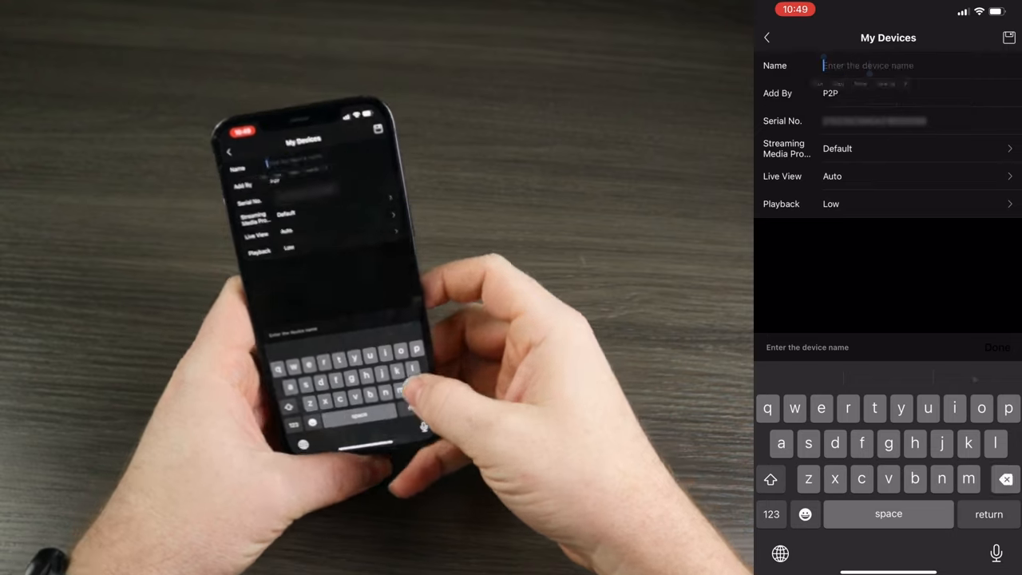
pyautogui.write('Tu')
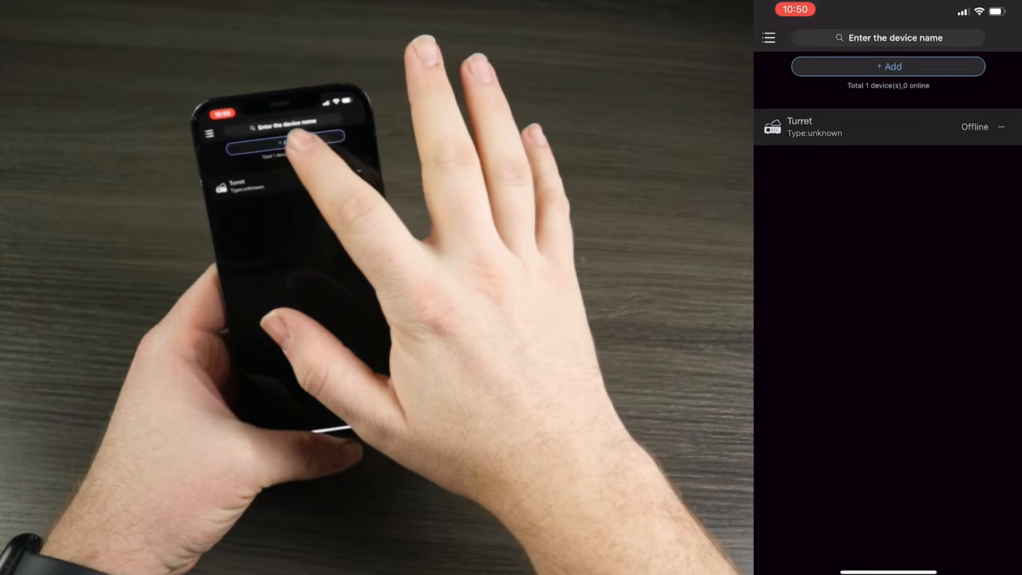
# Add the NVR as a second device.
pyautogui.click(892, 67)
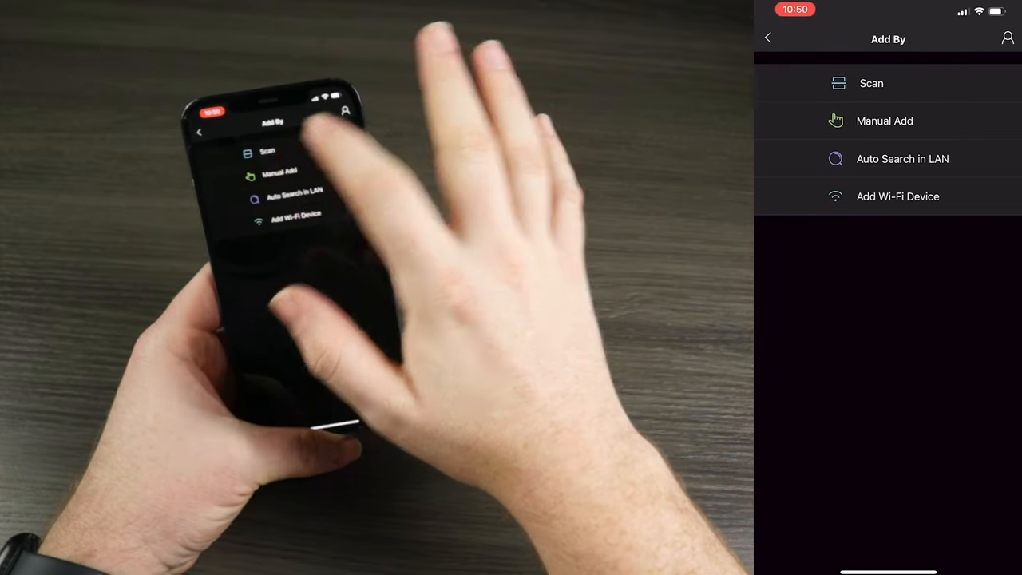
pyautogui.click(870, 83)
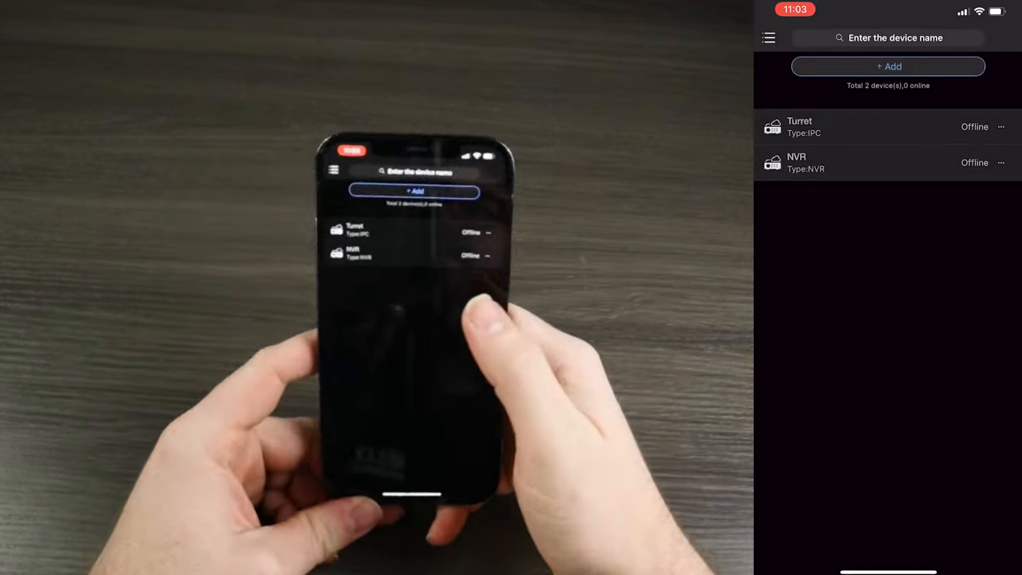
# Refresh the device list so Turret and NVR show online, then start the Turret's live feed.
pyautogui.moveTo(886, 104); pyautogui.dragTo(886, 199)
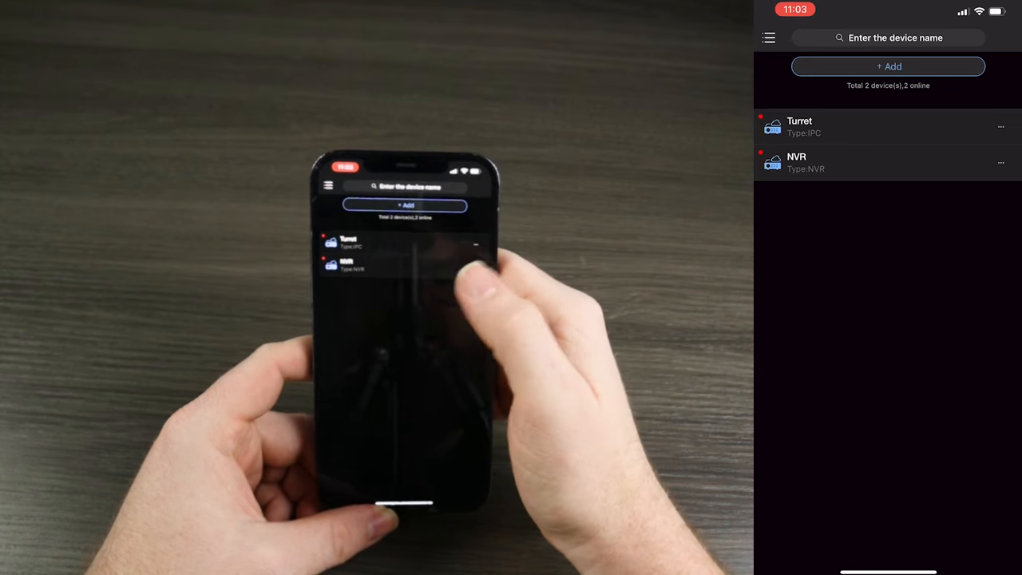
pyautogui.click(1001, 127)
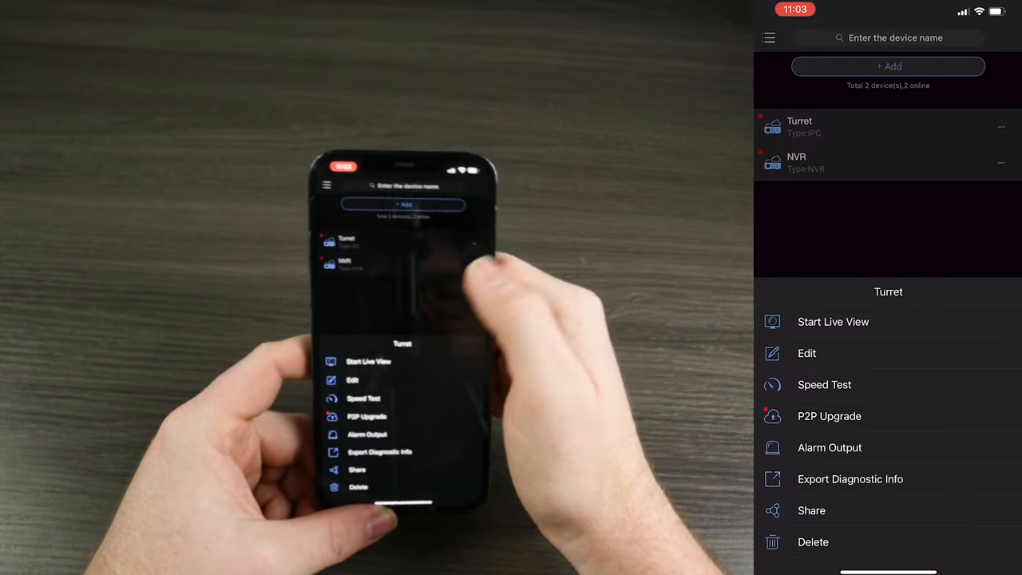
pyautogui.click(833, 322)
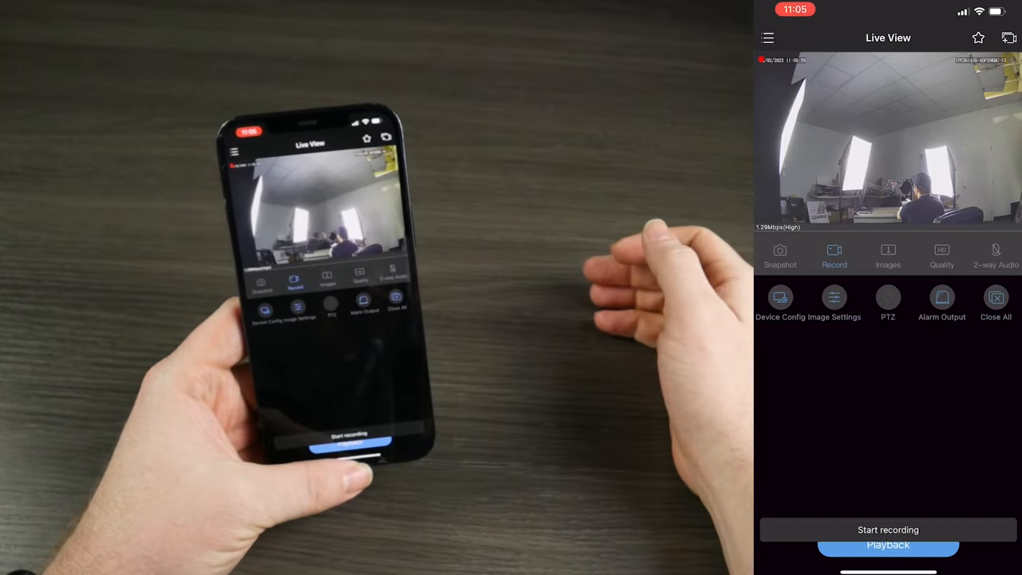
# Set the live camera streams to Medium quality from the Quality choices.
pyautogui.click(887, 530)
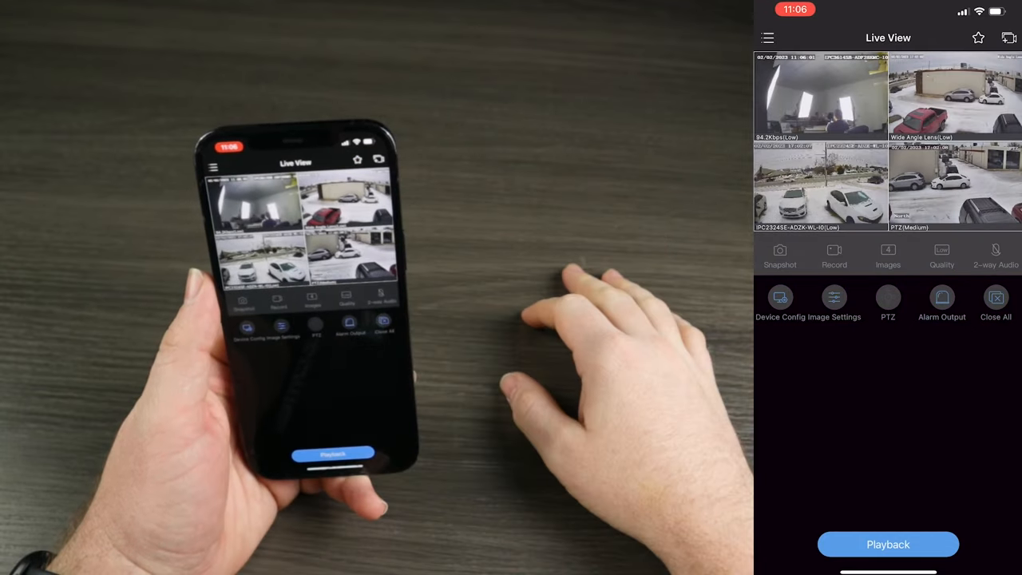
pyautogui.click(942, 255)
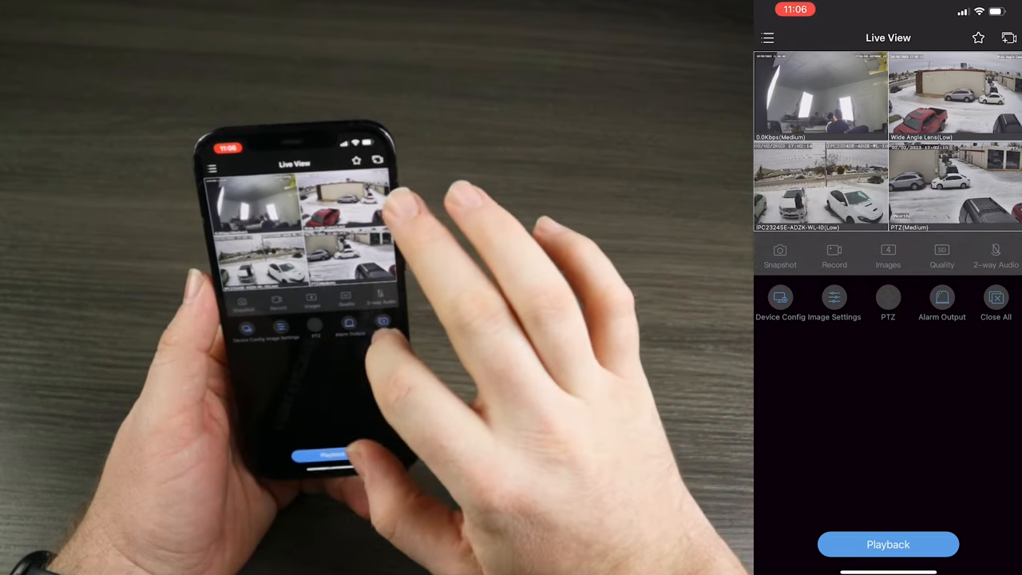
pyautogui.click(942, 255)
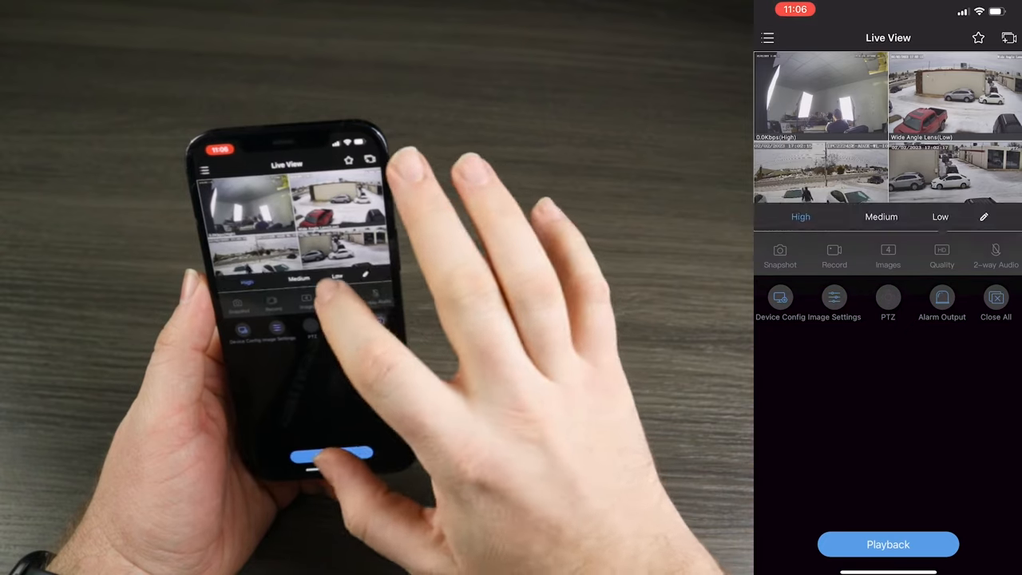
pyautogui.doubleClick(819, 92)
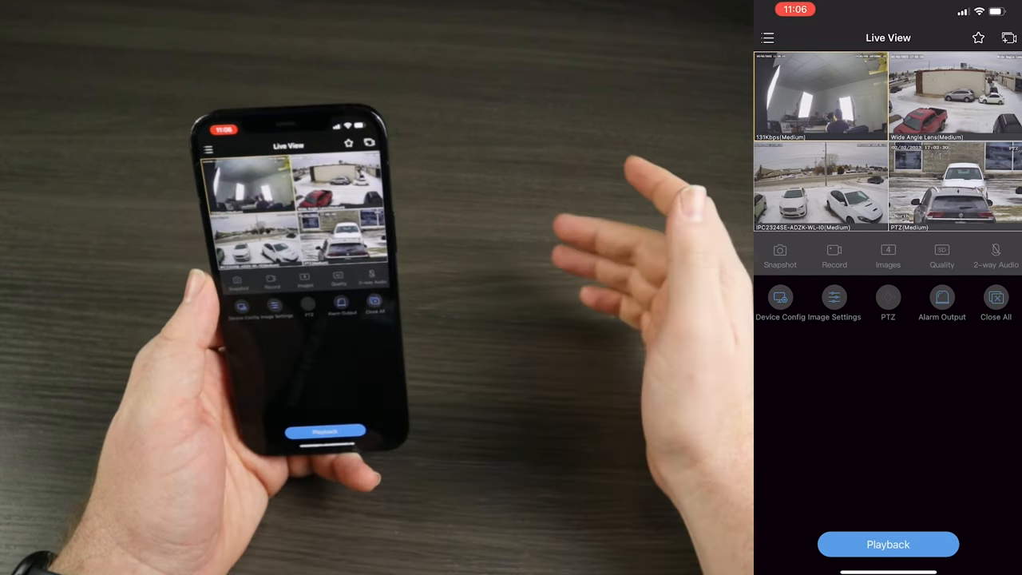
pyautogui.click(996, 255)
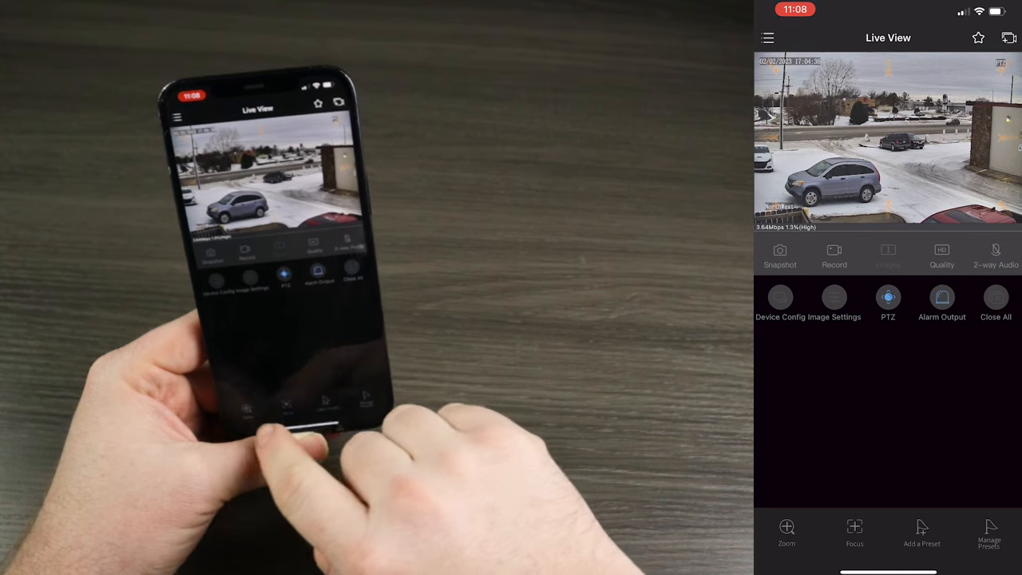
# Close the PTZ controls after panning the camera toward the parking lot.
pyautogui.click(852, 533)
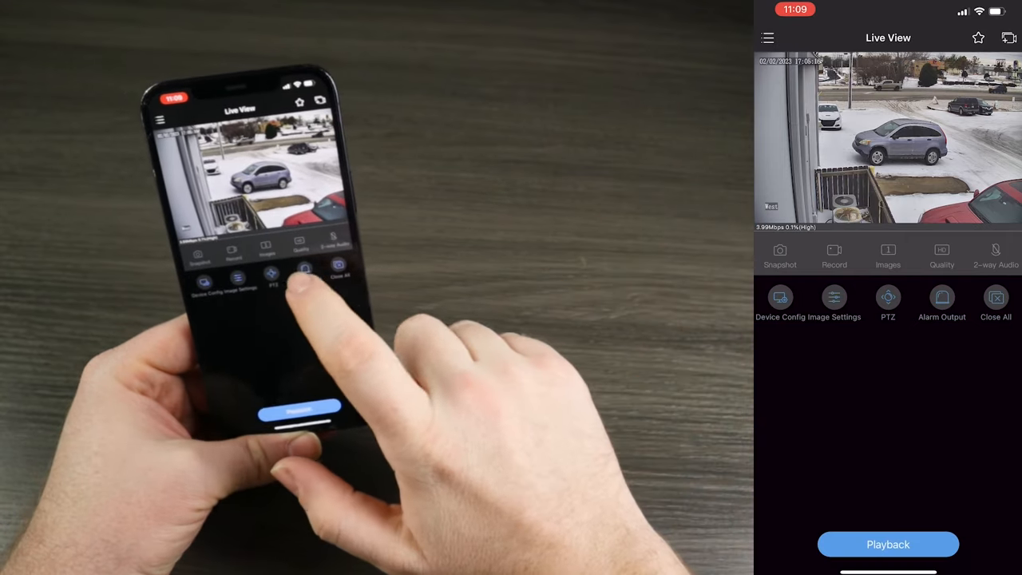
# View the camera's Alarm Output options and close them.
pyautogui.click(941, 297)
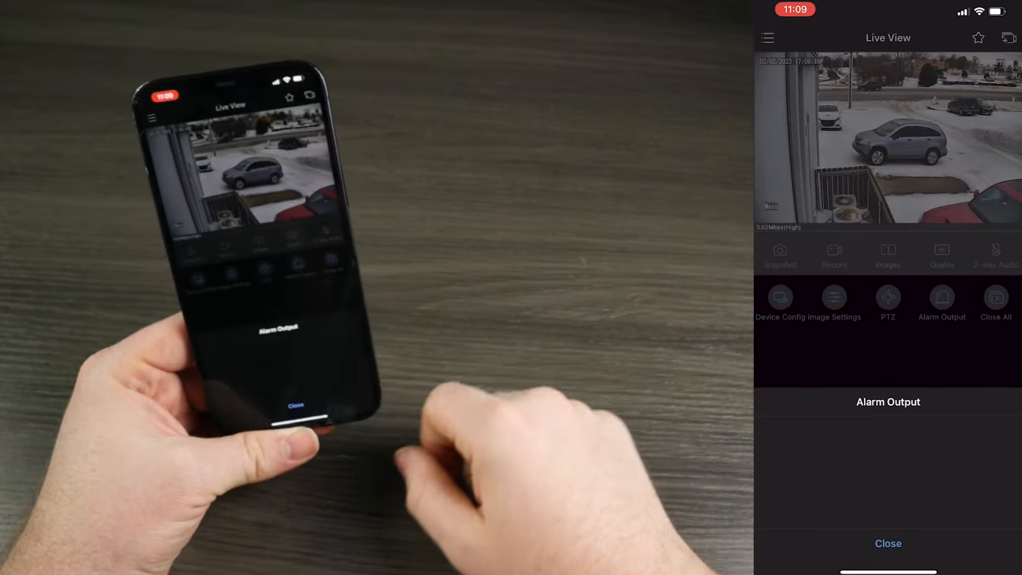
pyautogui.click(889, 543)
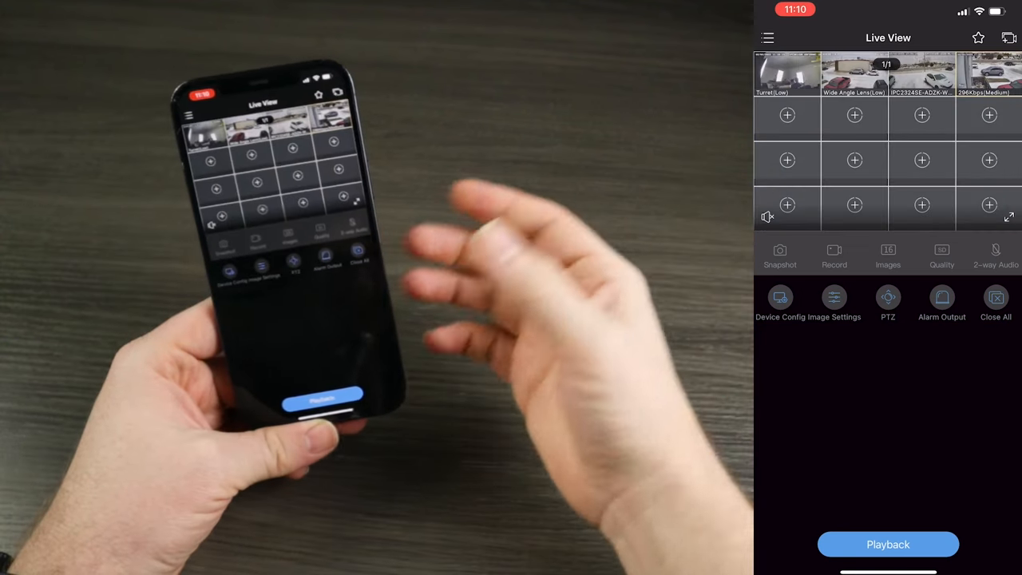
# Switch to Playback and scrub the 2 February 2023 timeline from 15:57 to about 16:50, zooming in for finer times.
pyautogui.click(887, 544)
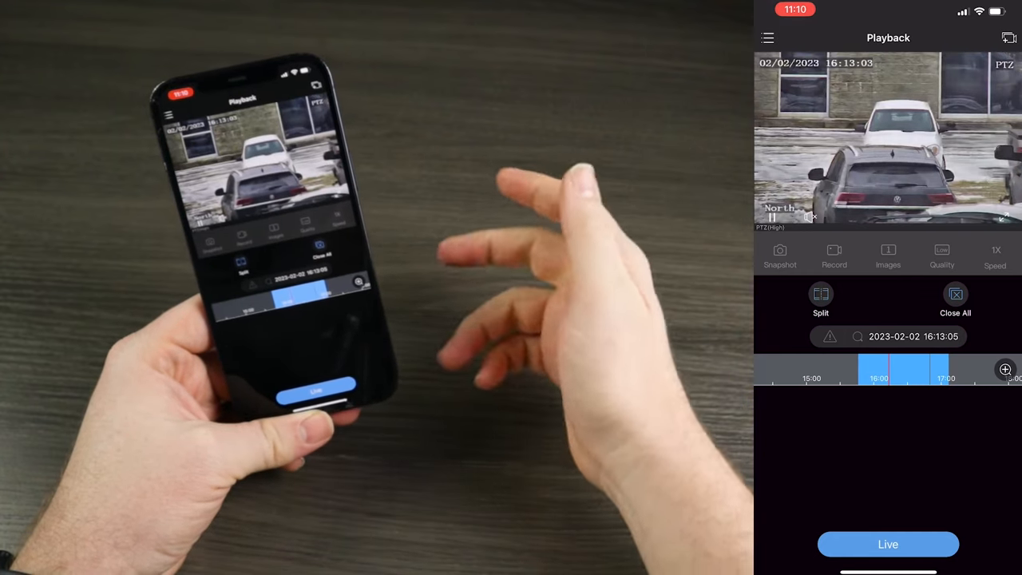
pyautogui.moveTo(878, 370); pyautogui.dragTo(910, 370)
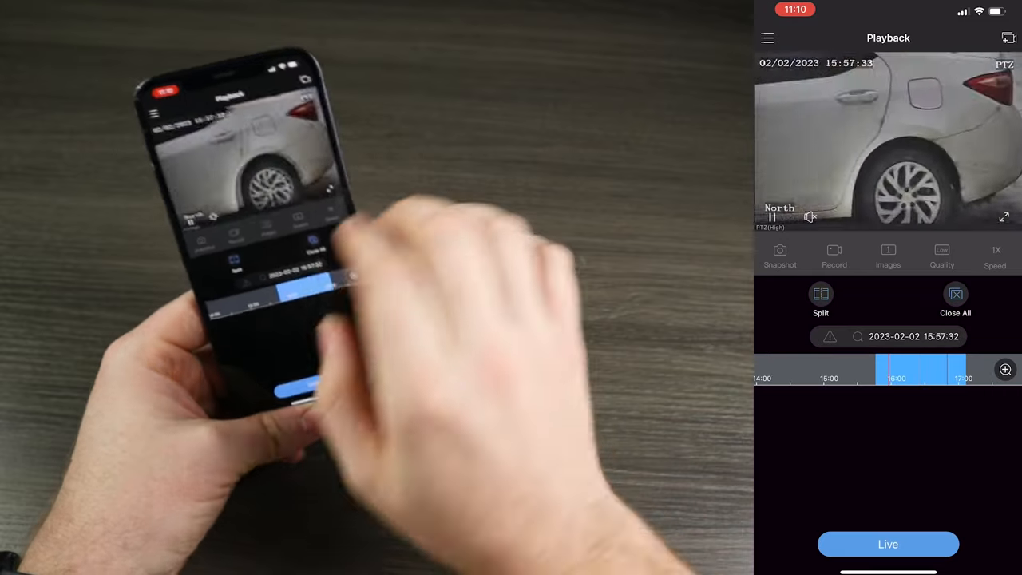
pyautogui.moveTo(902, 370); pyautogui.dragTo(934, 369)
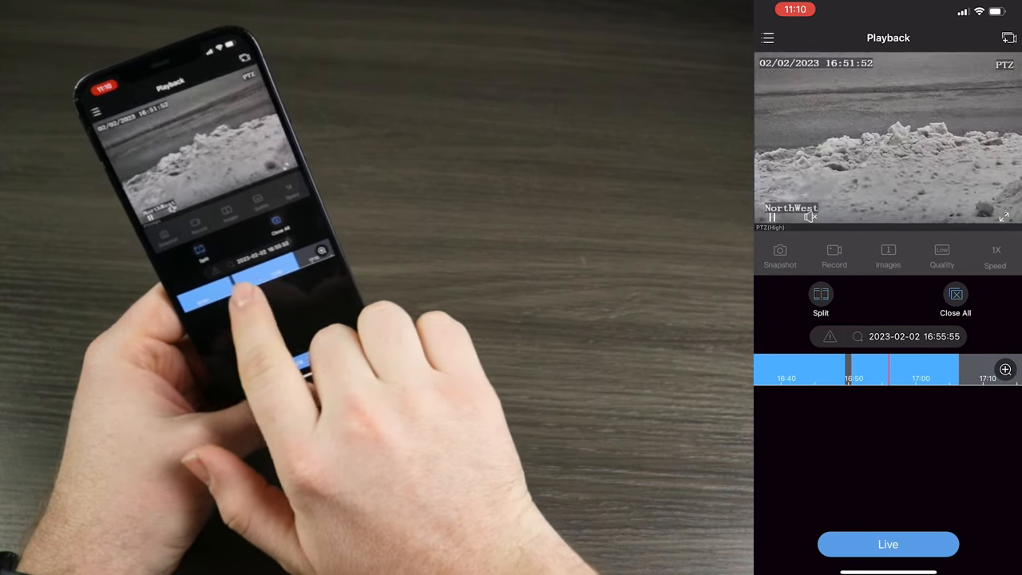
pyautogui.moveTo(847, 372); pyautogui.dragTo(906, 371)
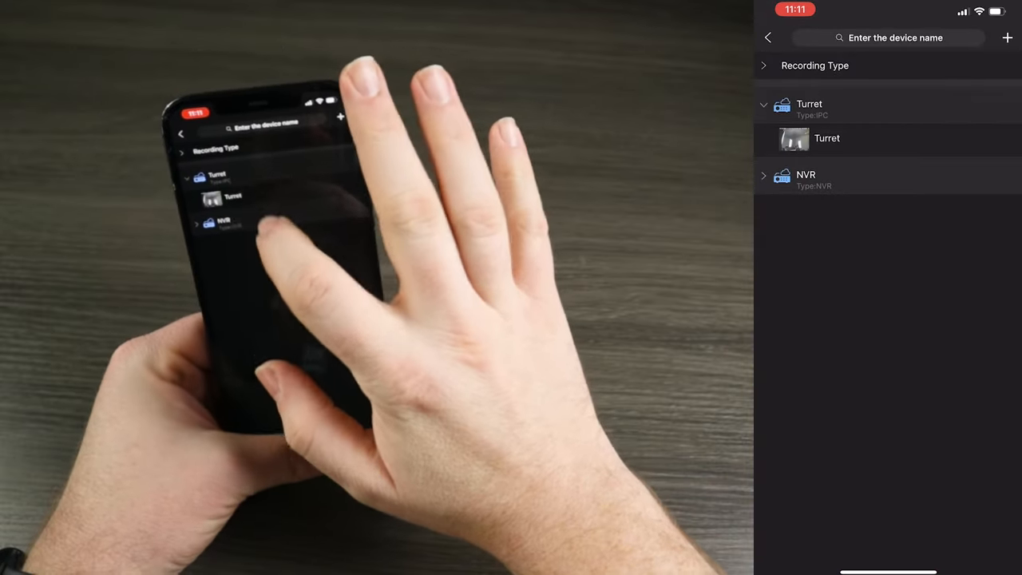
# Expand the NVR in the device picker and start playback of the west-facing PTZ channel at 15:52.
pyautogui.click(827, 140)
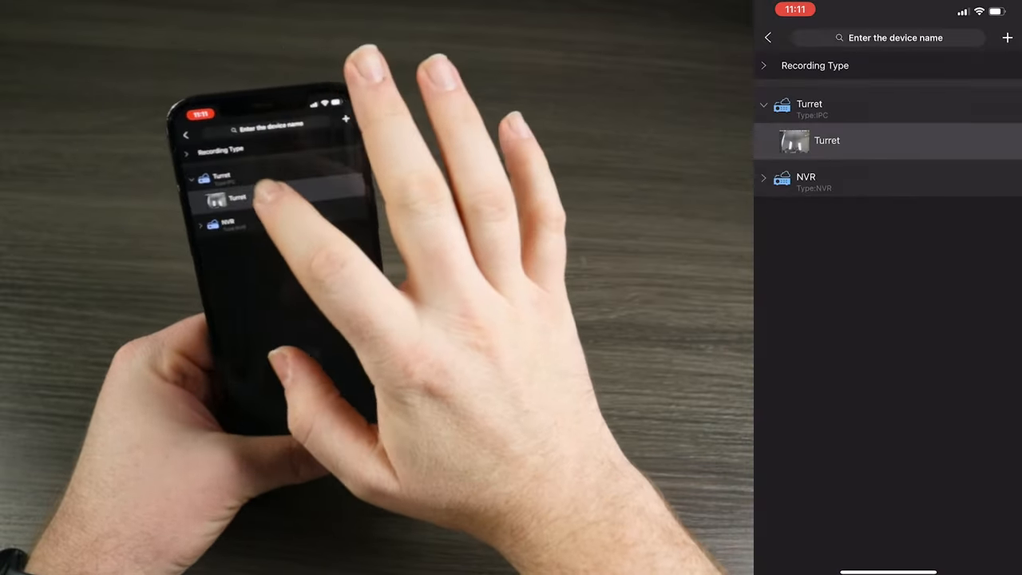
pyautogui.click(805, 177)
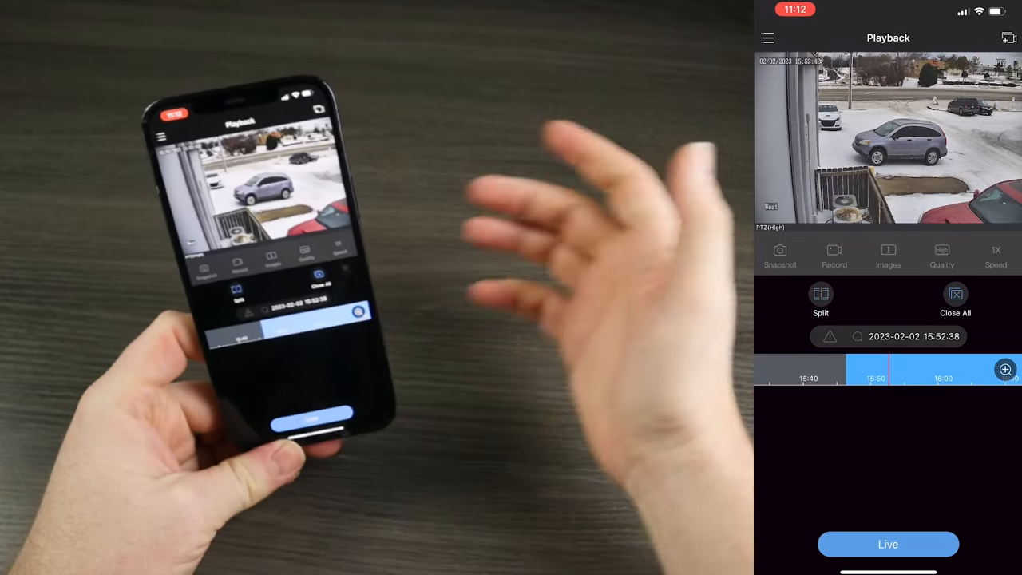
# Save a snapshot and a clip, split playback across three cameras and play them at 4X speed.
pyautogui.click(780, 254)
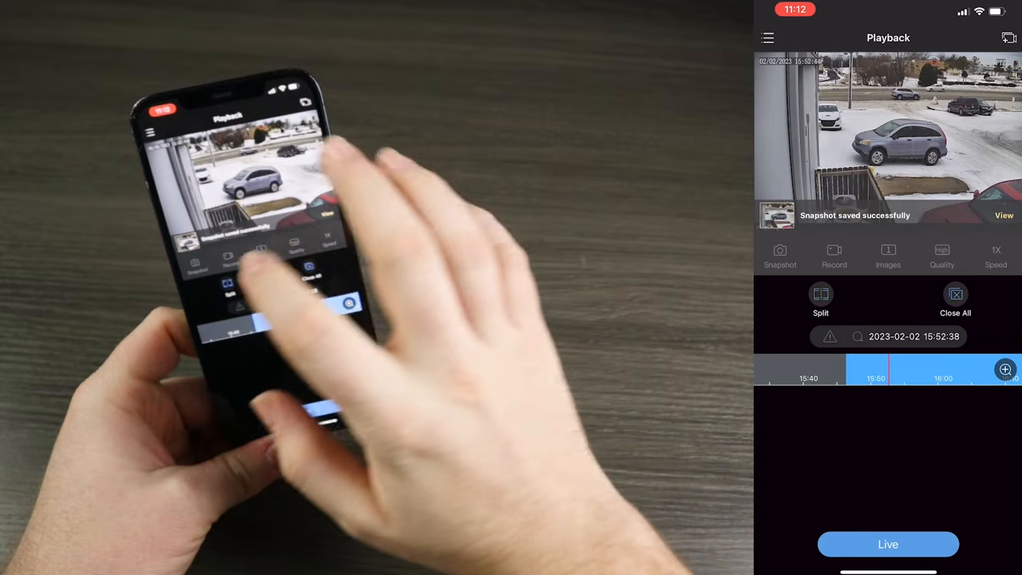
pyautogui.click(834, 254)
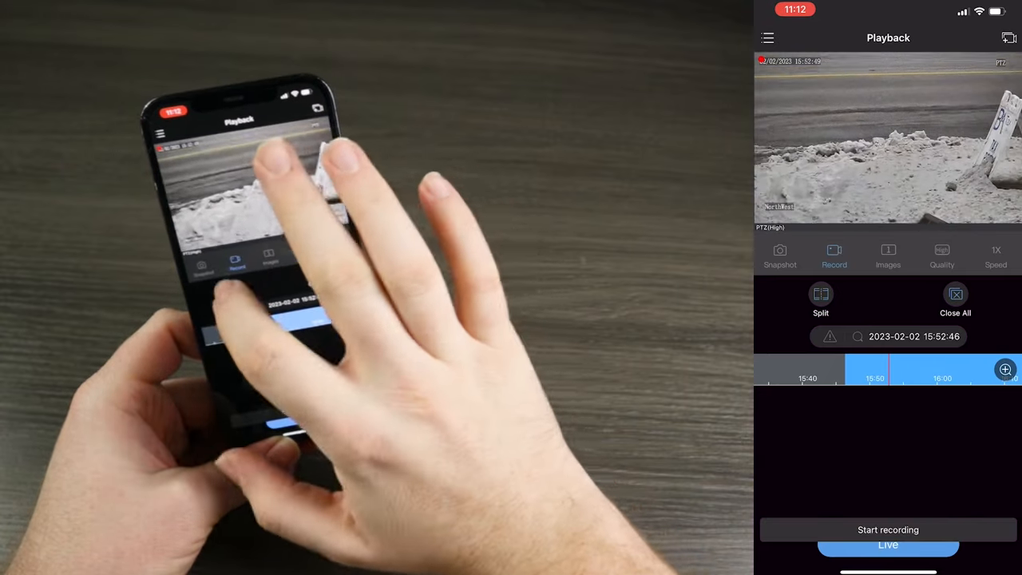
pyautogui.click(888, 531)
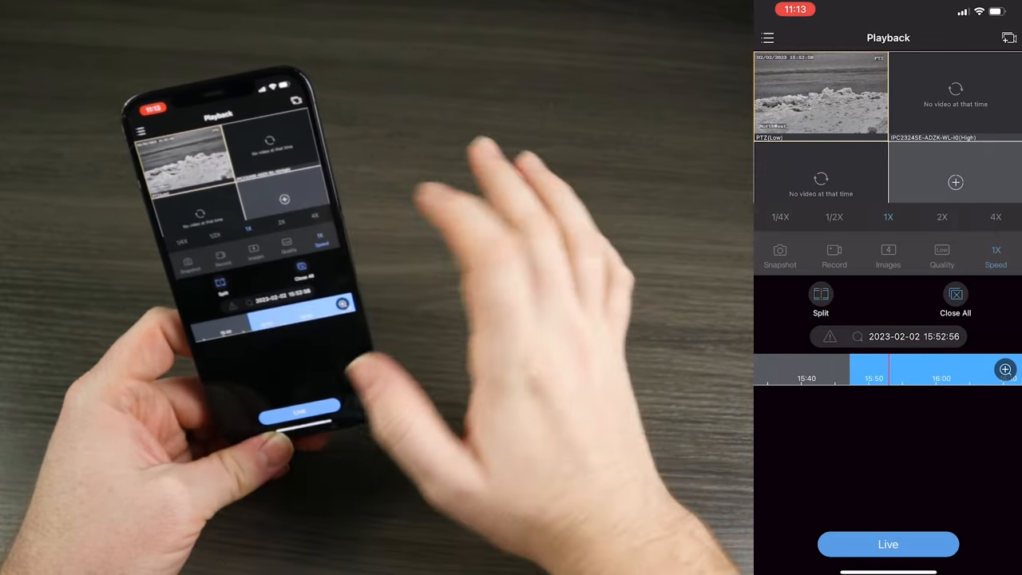
pyautogui.click(942, 217)
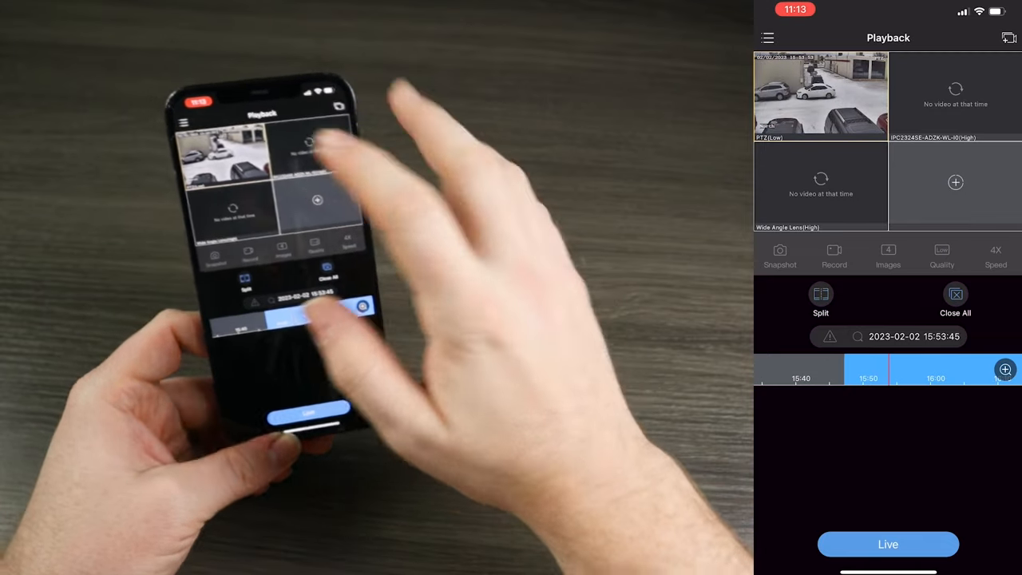
pyautogui.click(767, 38)
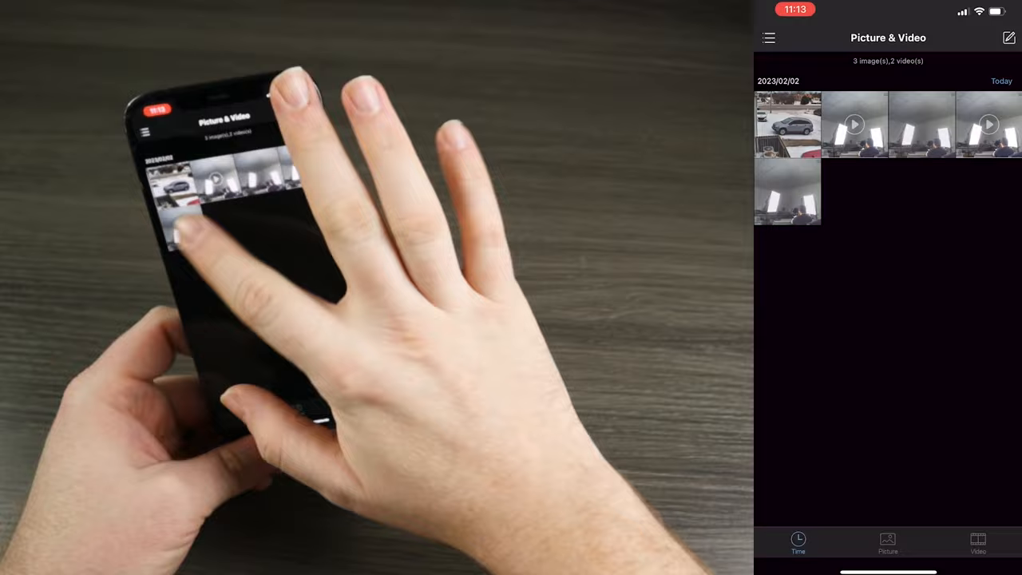
# Export the saved office snapshot to the photo album, then try the Picture-only filter and show all items again.
pyautogui.click(855, 123)
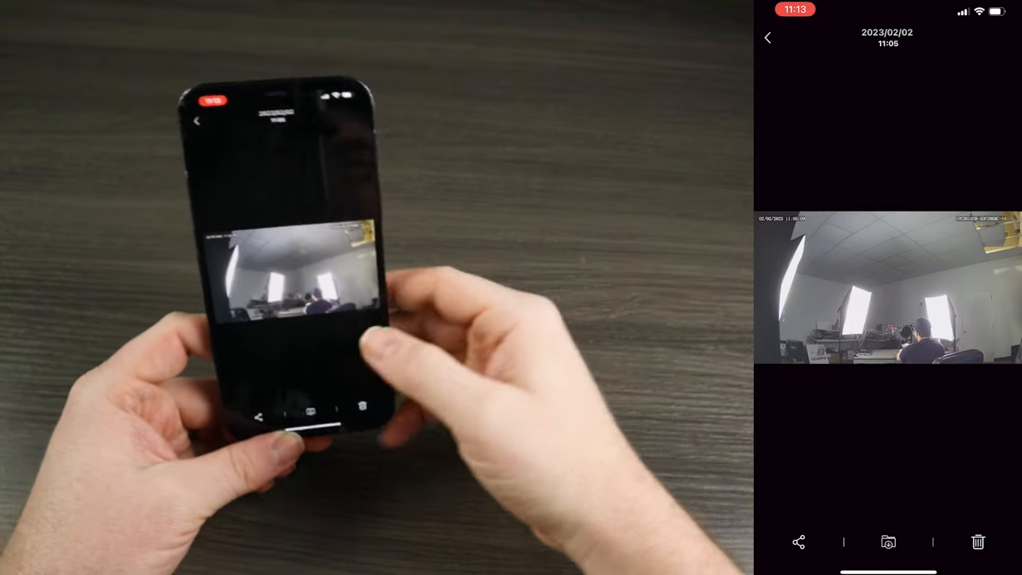
pyautogui.click(888, 542)
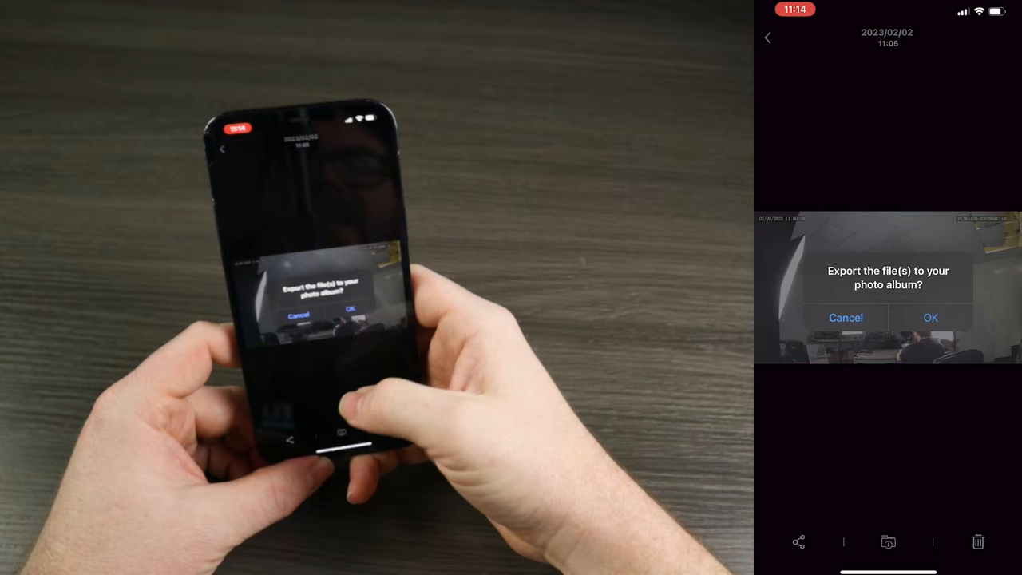
pyautogui.click(930, 318)
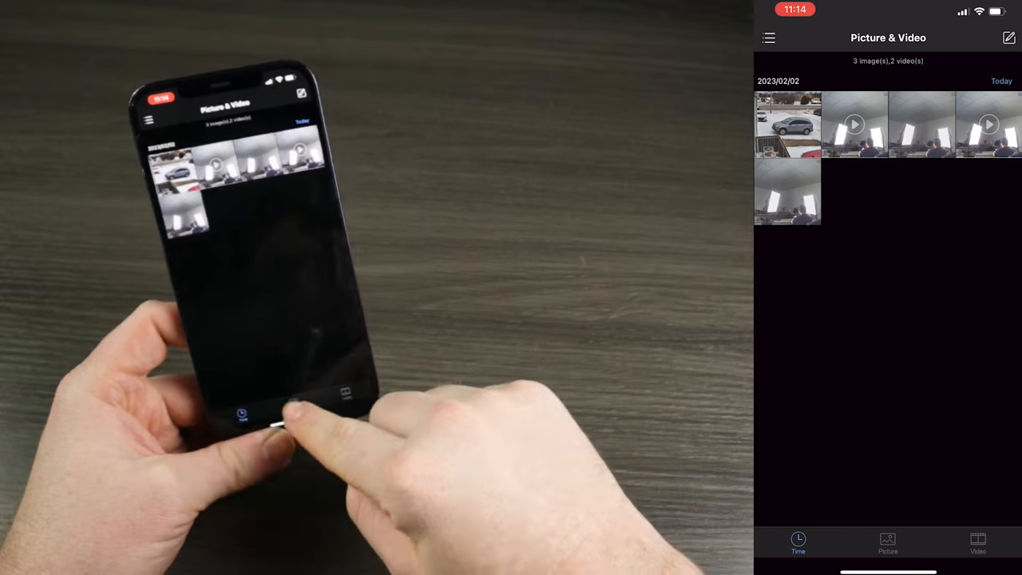
pyautogui.click(887, 544)
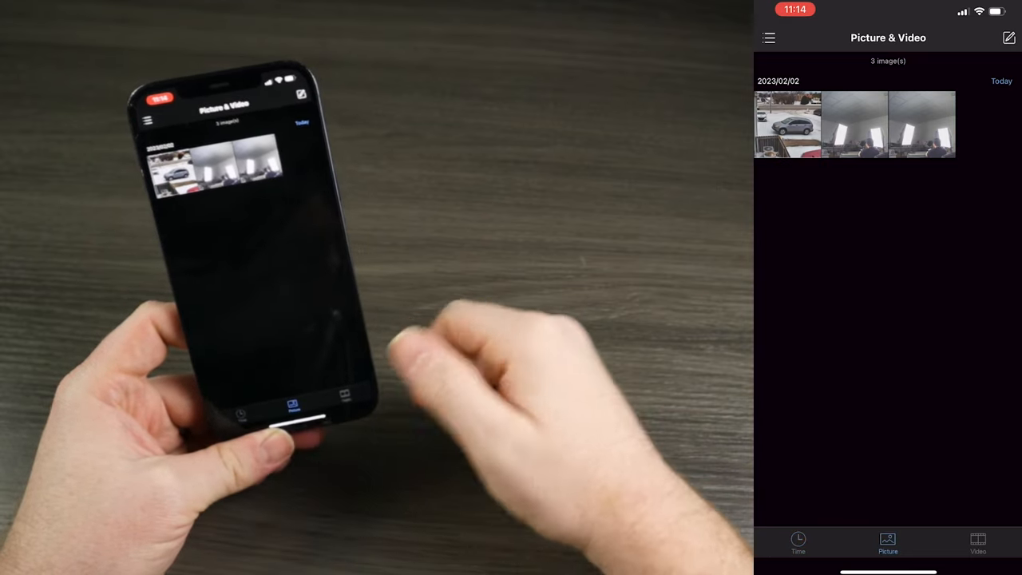
pyautogui.click(975, 545)
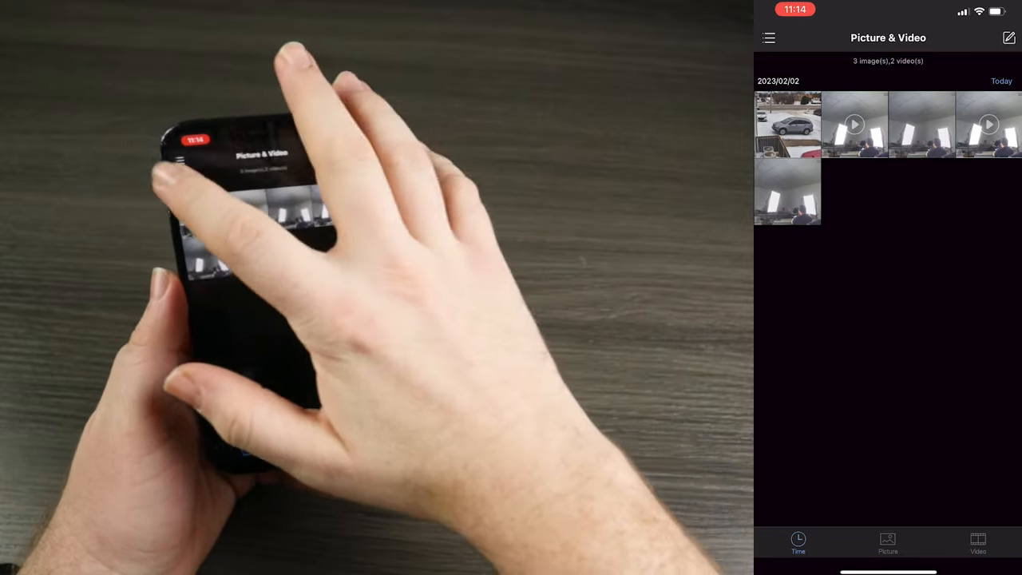
# From the Devices list start a new project and enter the name 'Nelly'.
pyautogui.click(769, 38)
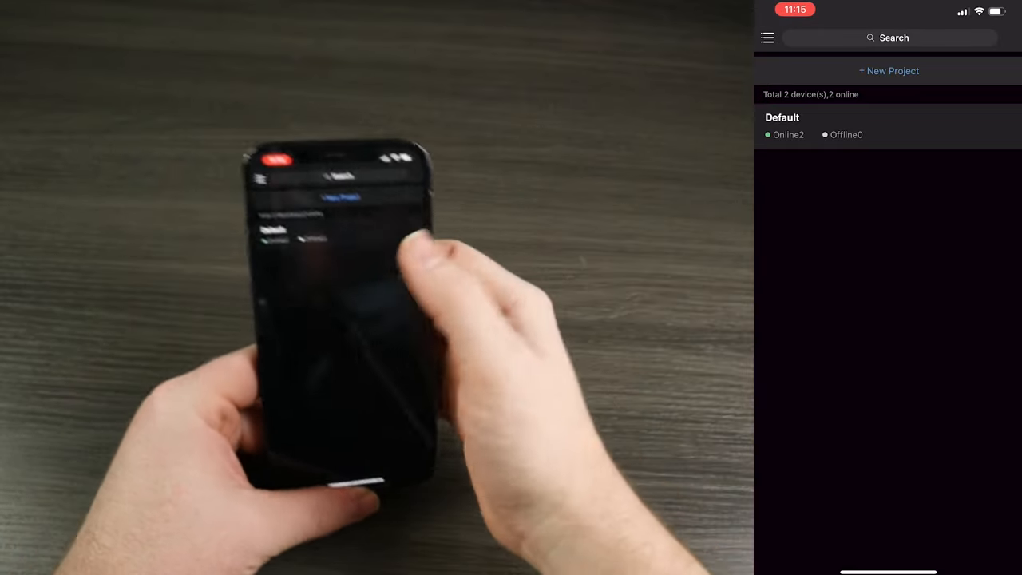
pyautogui.click(888, 70)
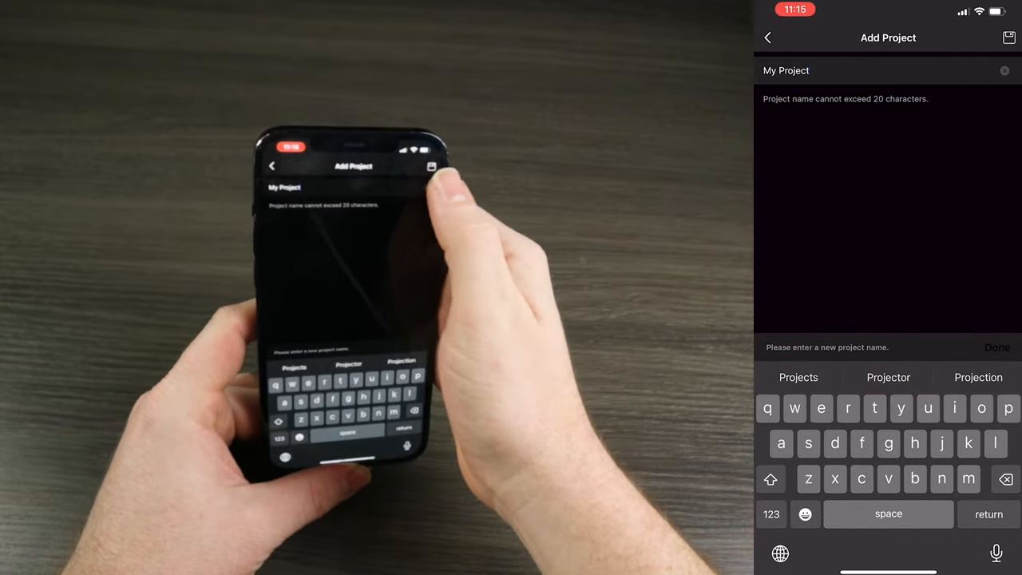
pyautogui.write('Nelly')
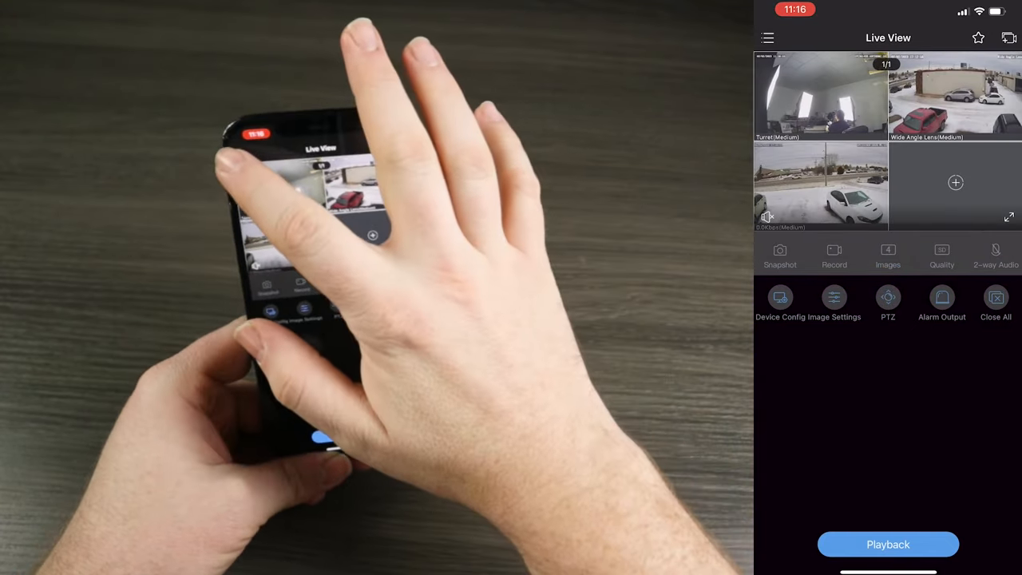
pyautogui.click(768, 37)
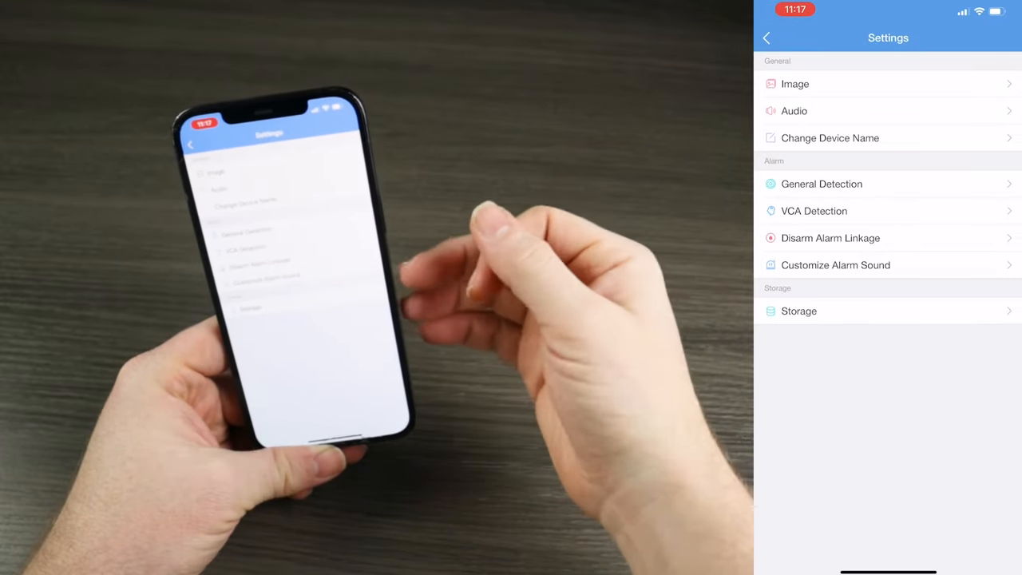
# Review VCA Detection's Cross Line Detection options, then leave the detection settings.
pyautogui.click(814, 211)
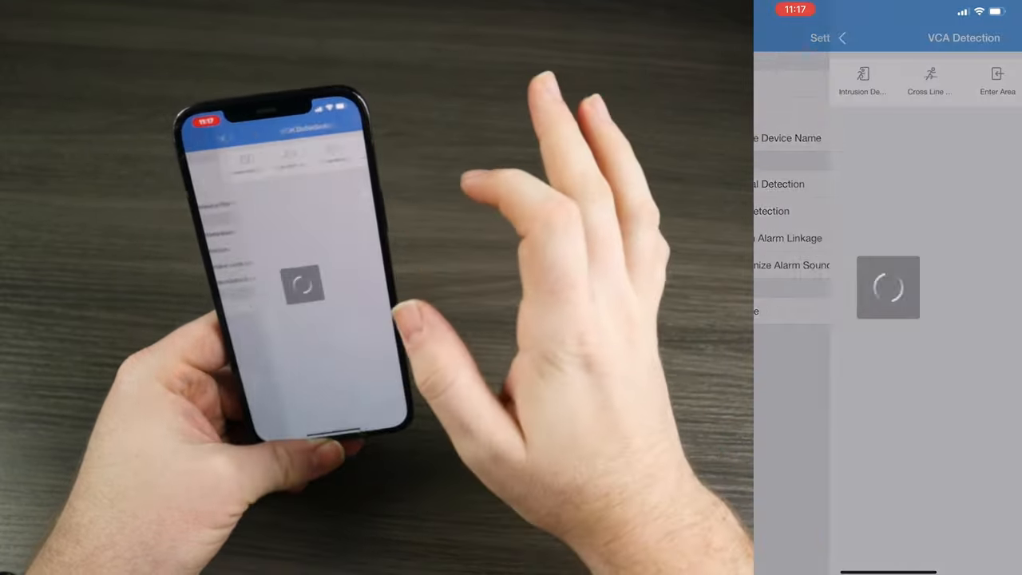
pyautogui.click(931, 79)
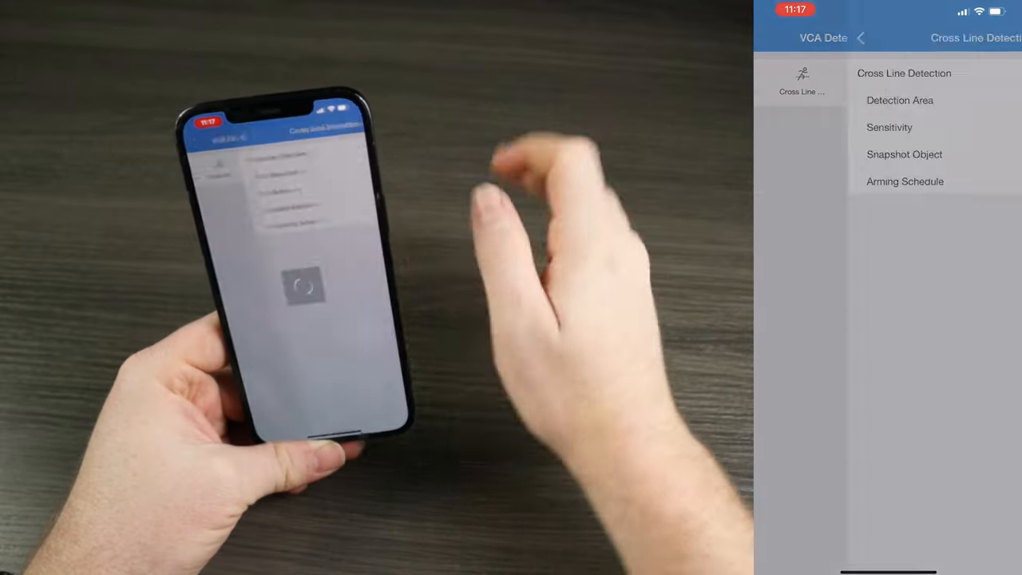
pyautogui.click(863, 38)
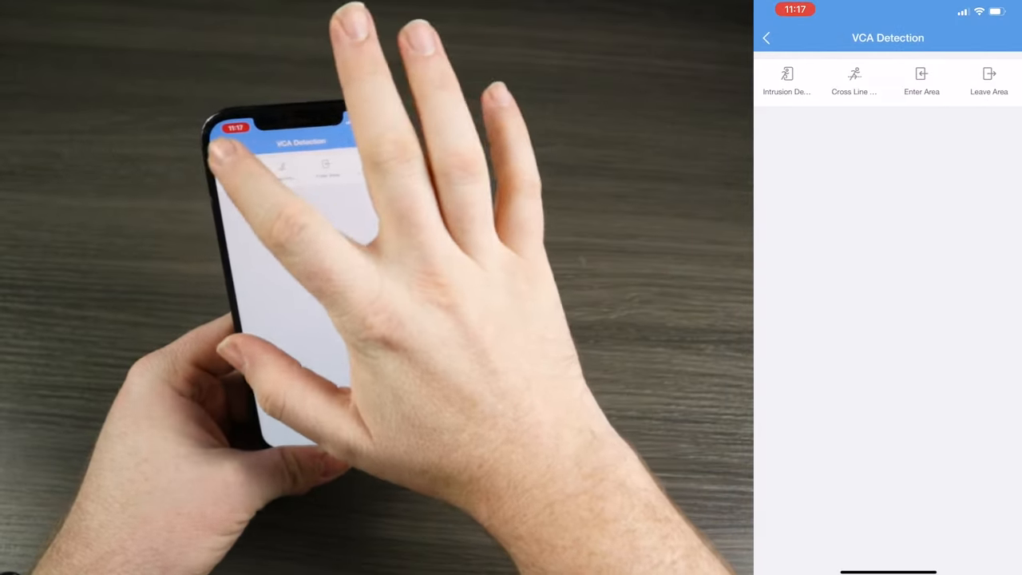
pyautogui.click(770, 38)
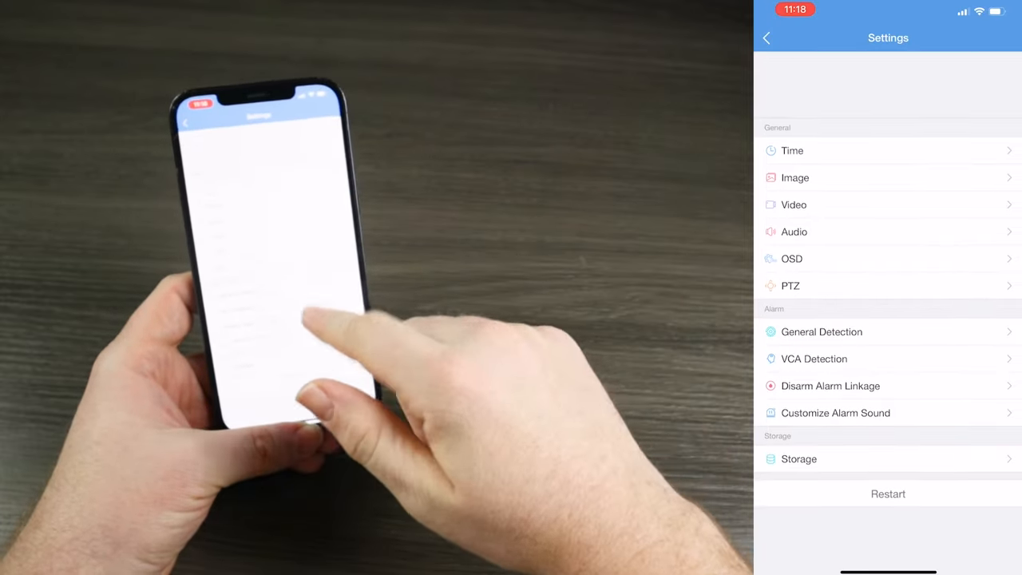
# View the camera's Time settings, then its Image page with WDR, Smart Illumination and Day/Night Mode.
pyautogui.click(792, 150)
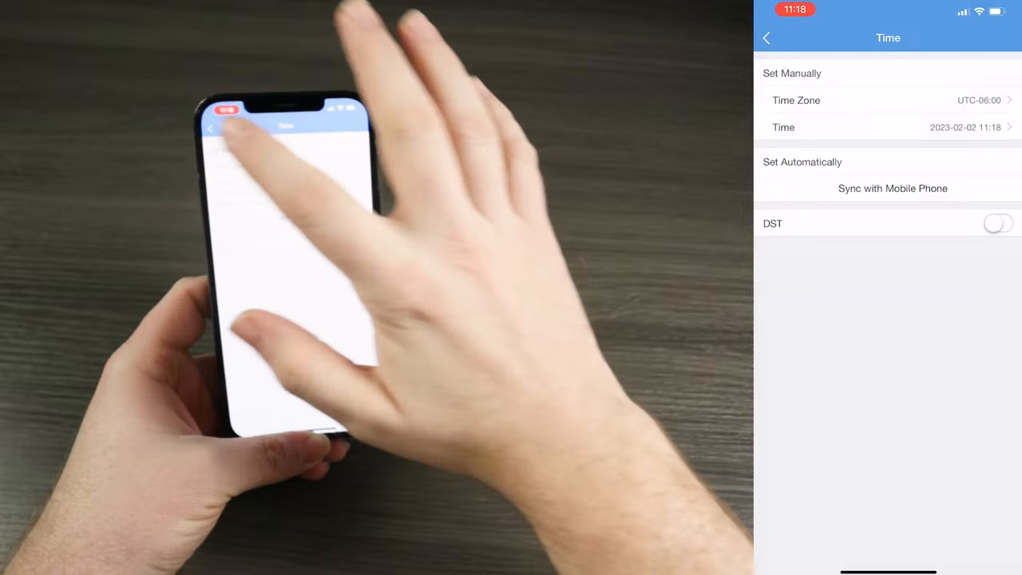
pyautogui.click(768, 37)
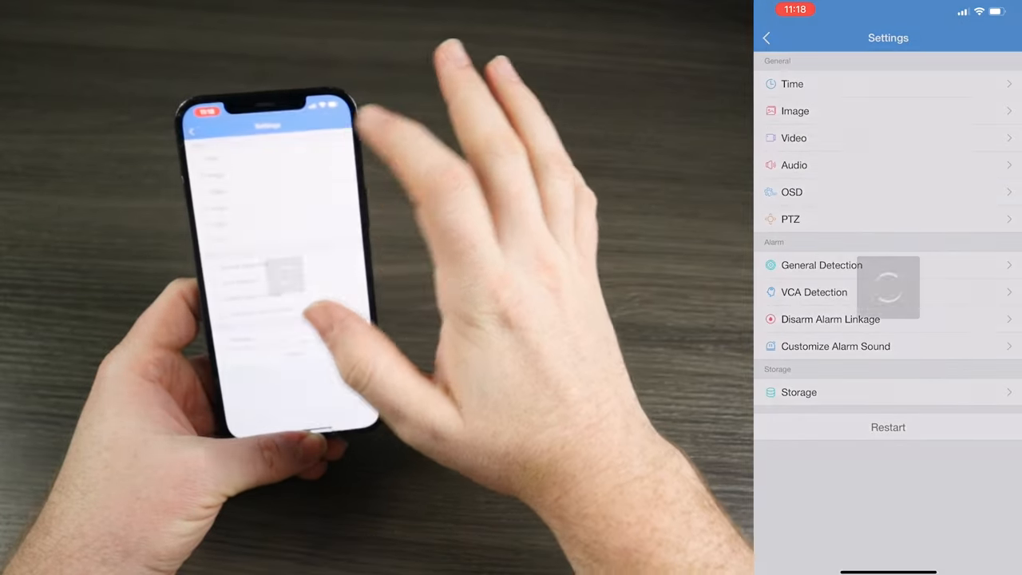
pyautogui.click(796, 111)
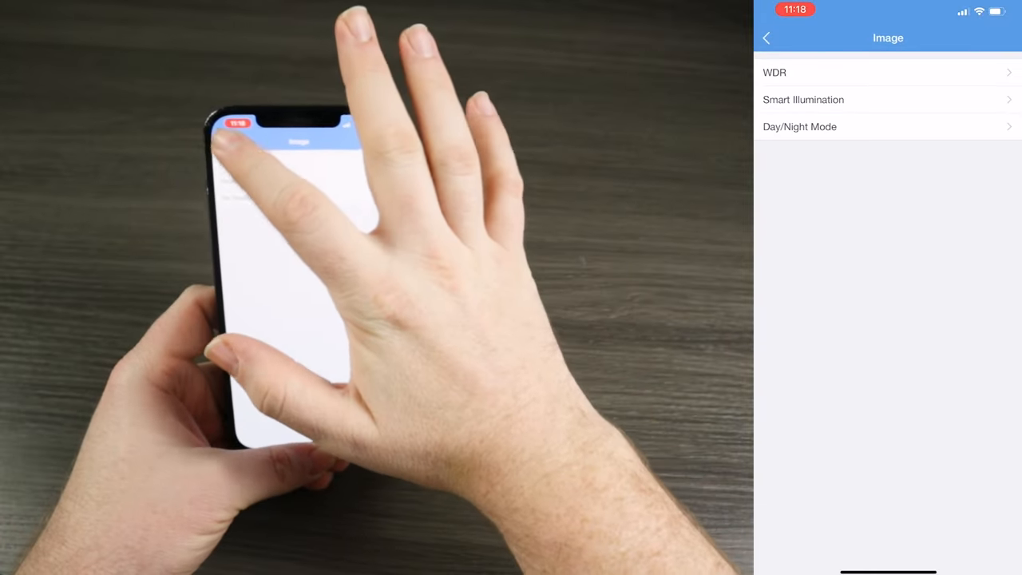
pyautogui.click(768, 38)
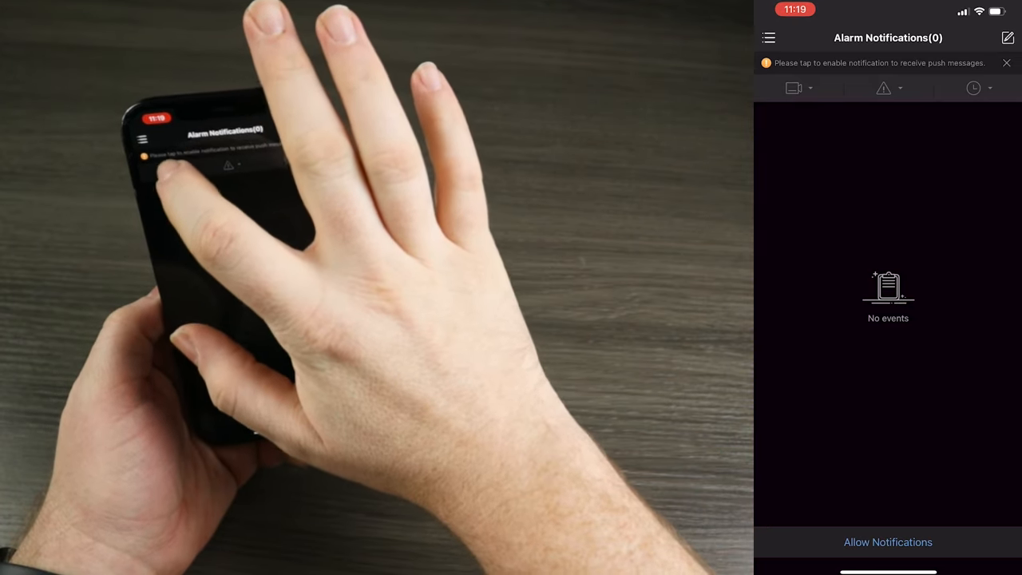
# Allow EZView push notifications on the phone and switch on alarm notifications for Turret and NVR.
pyautogui.click(887, 542)
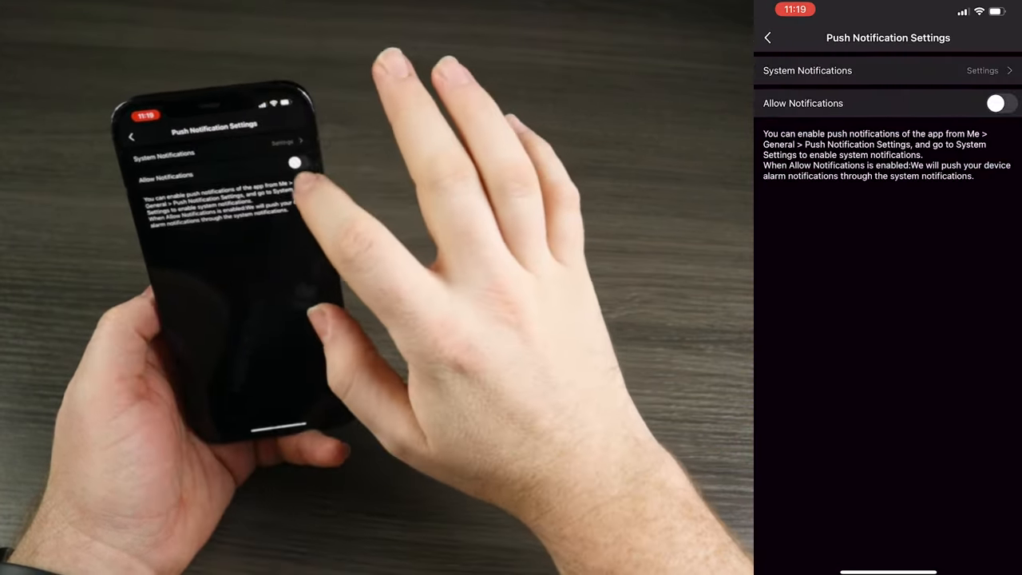
pyautogui.click(1005, 103)
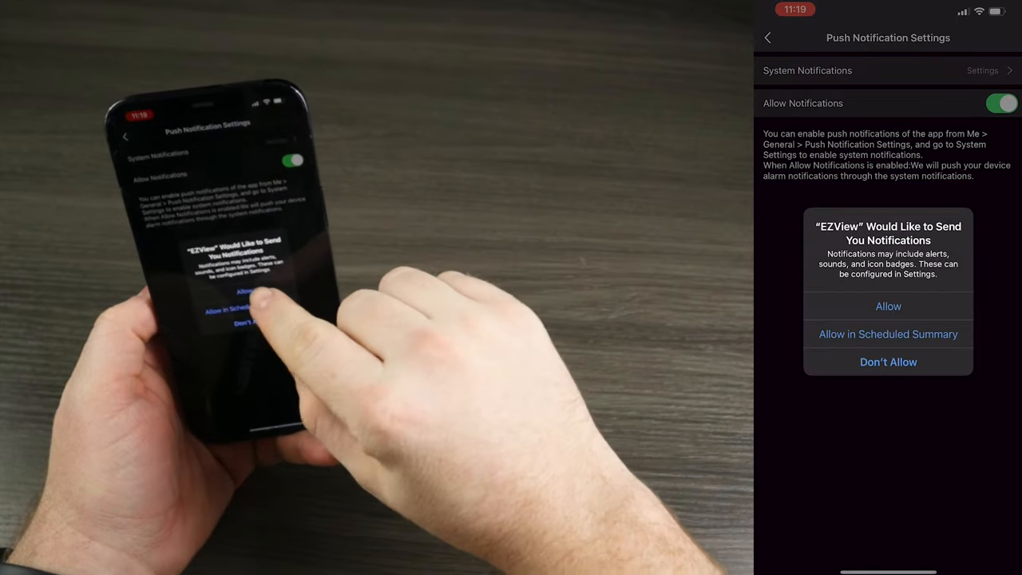
pyautogui.click(888, 306)
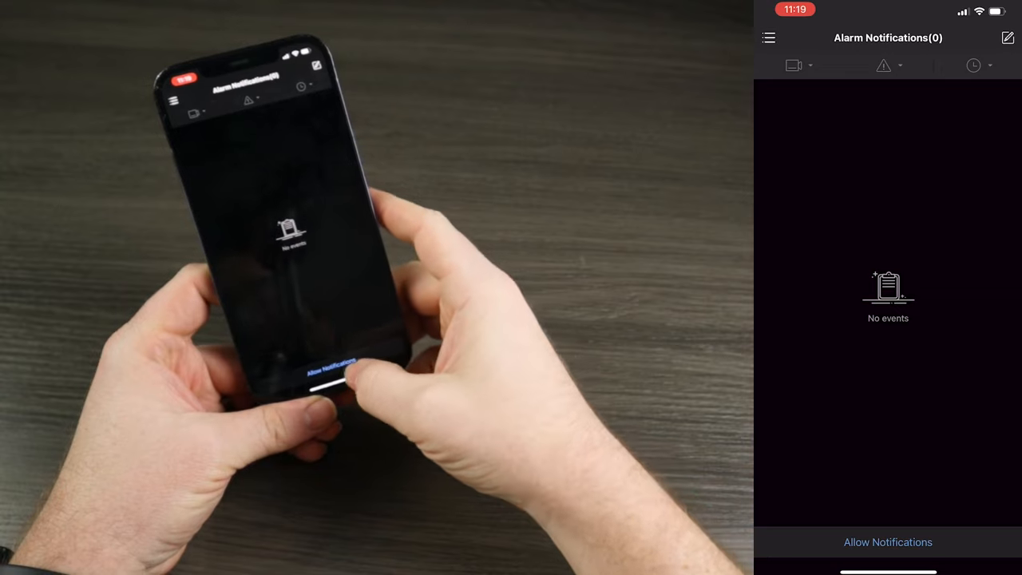
pyautogui.click(887, 542)
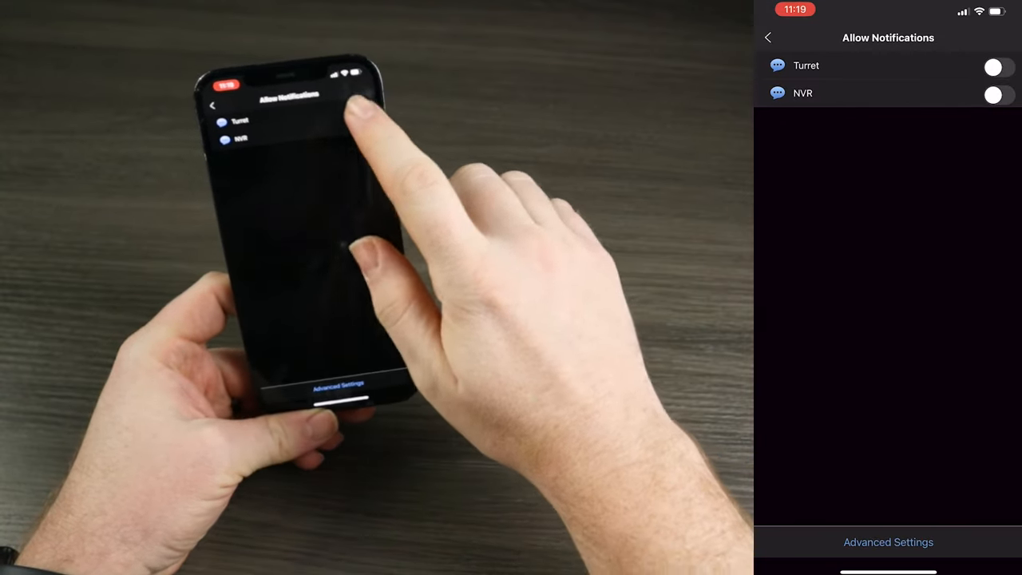
pyautogui.click(1000, 65)
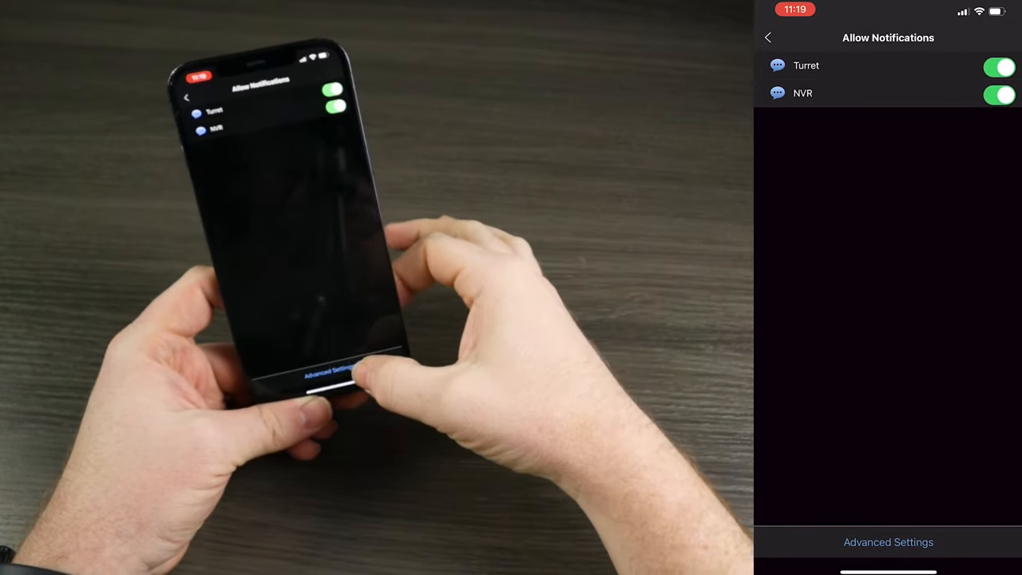
# In Advanced Settings review Turret's alarm types, then move on to the NVR.
pyautogui.click(888, 543)
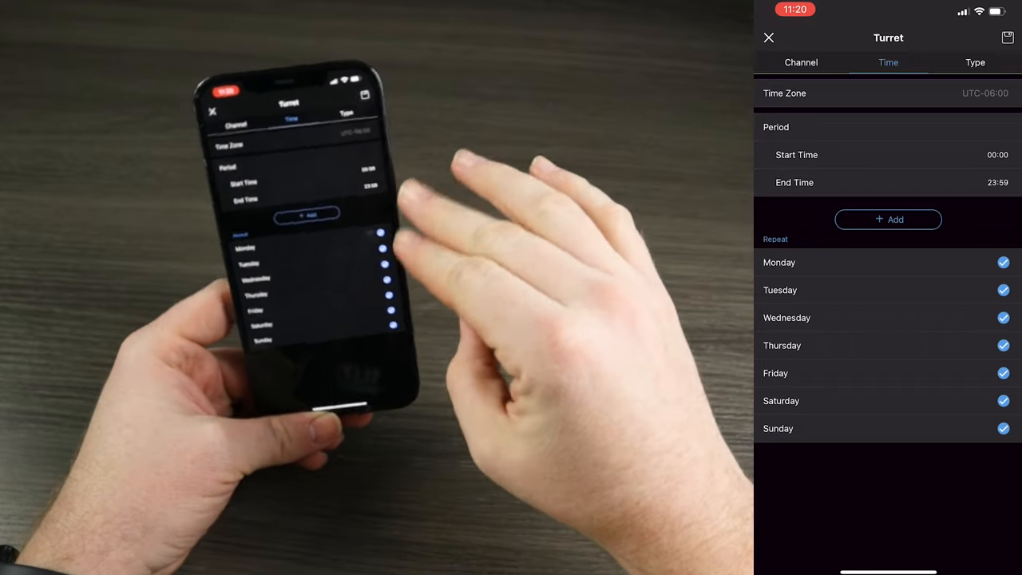
pyautogui.click(975, 62)
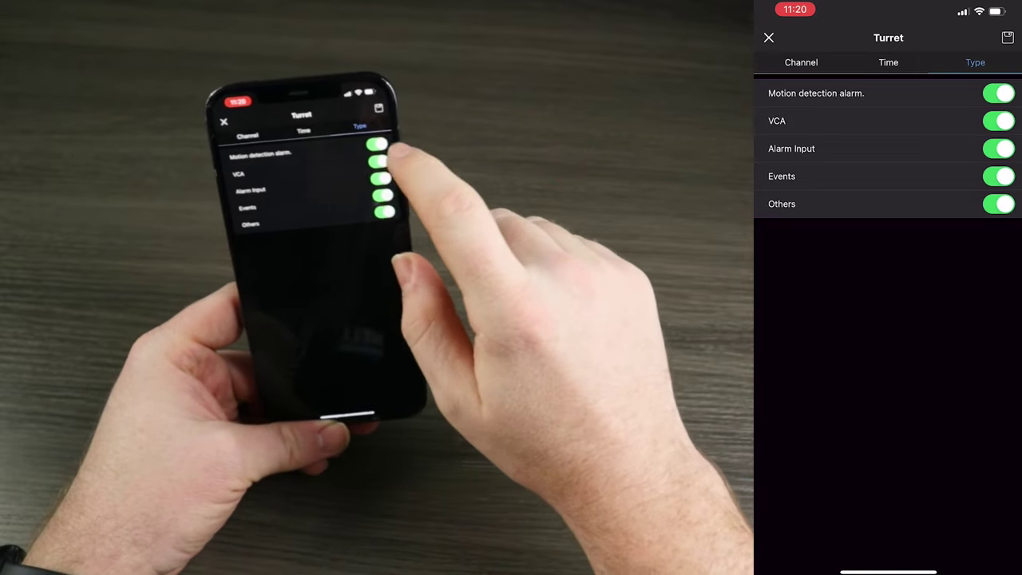
pyautogui.click(995, 93)
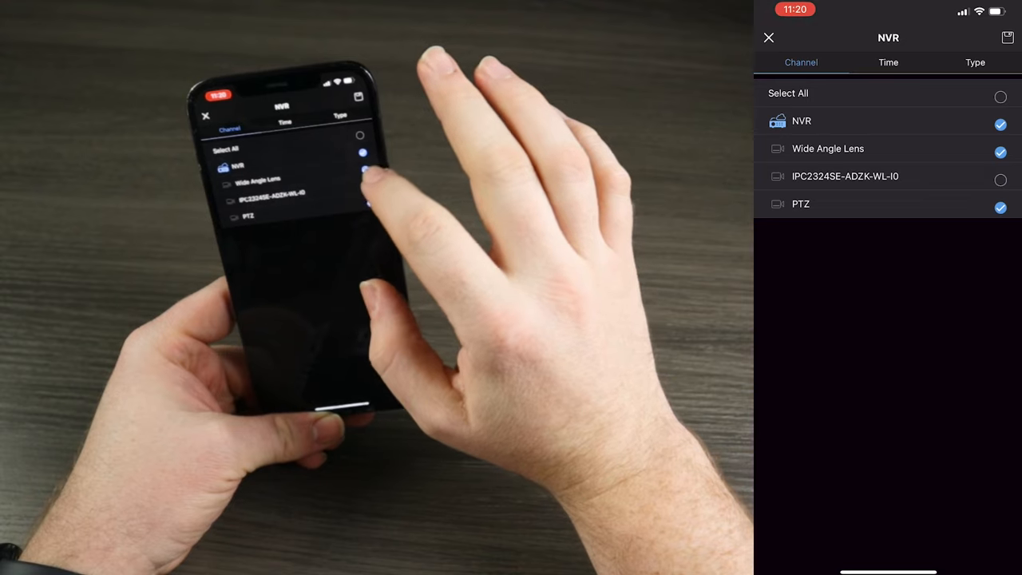
# Check the NVR's schedule, alarm types and channels, and save its notification settings.
pyautogui.click(888, 63)
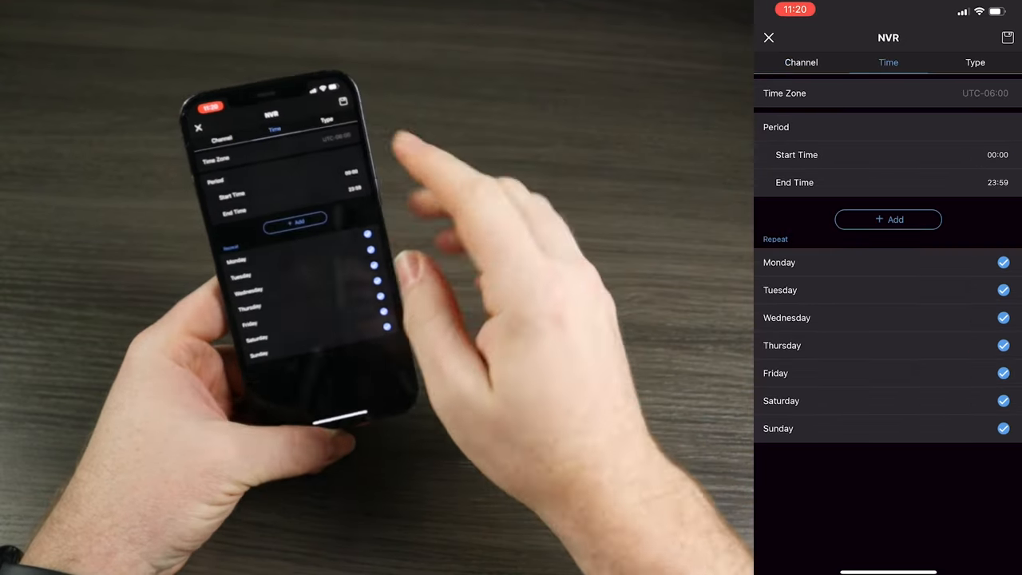
pyautogui.click(975, 63)
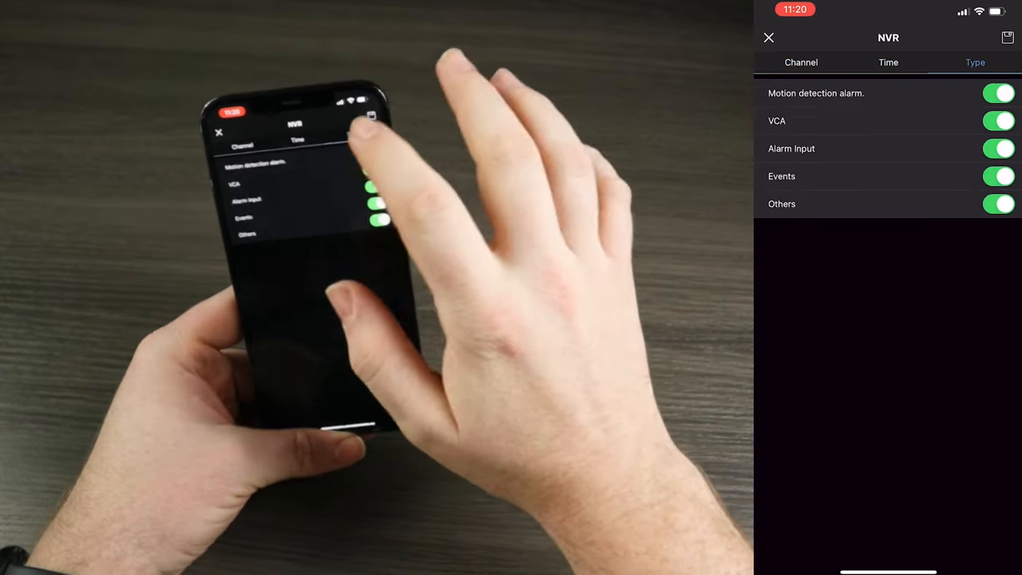
pyautogui.click(801, 62)
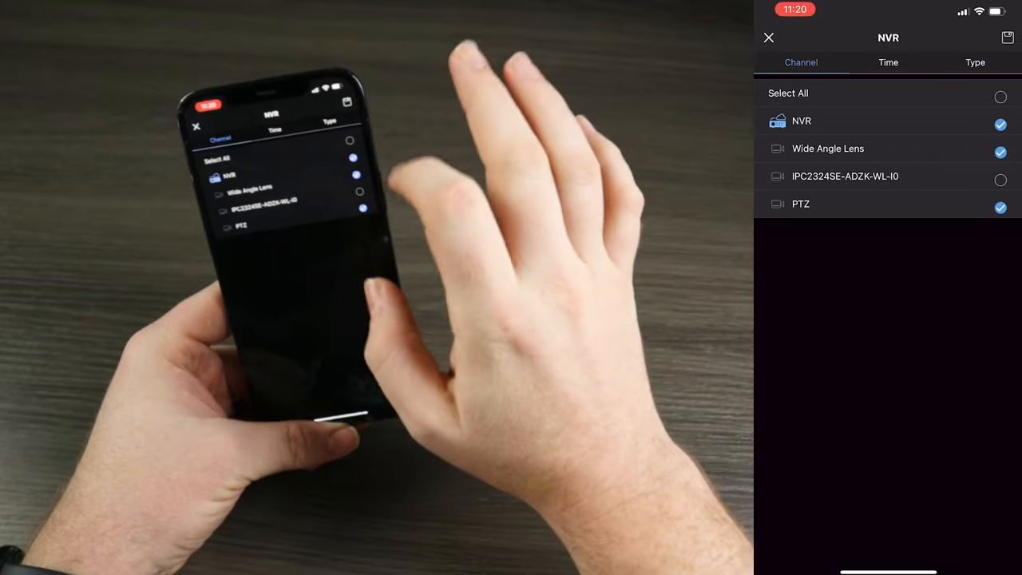
pyautogui.click(888, 62)
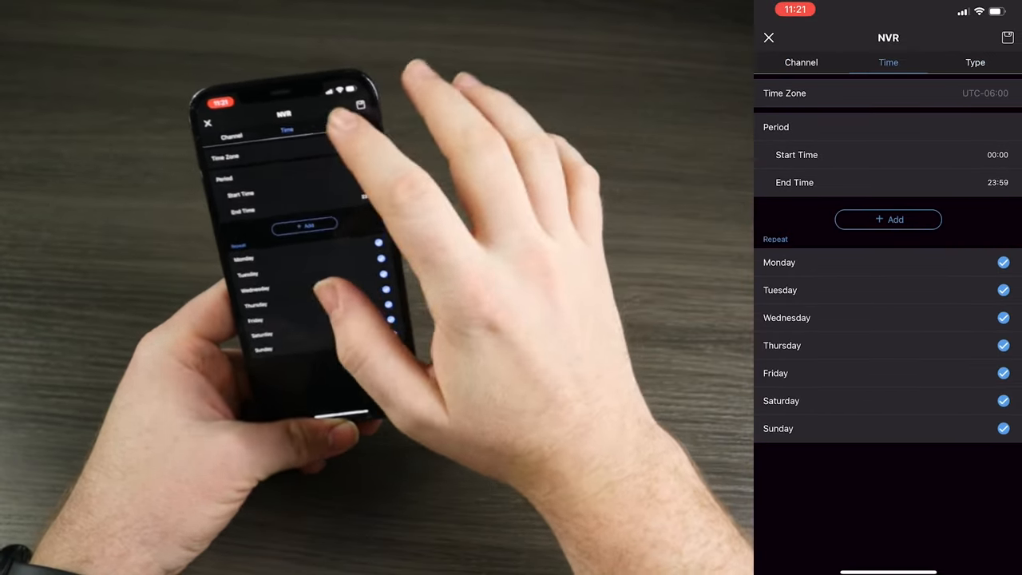
pyautogui.click(996, 62)
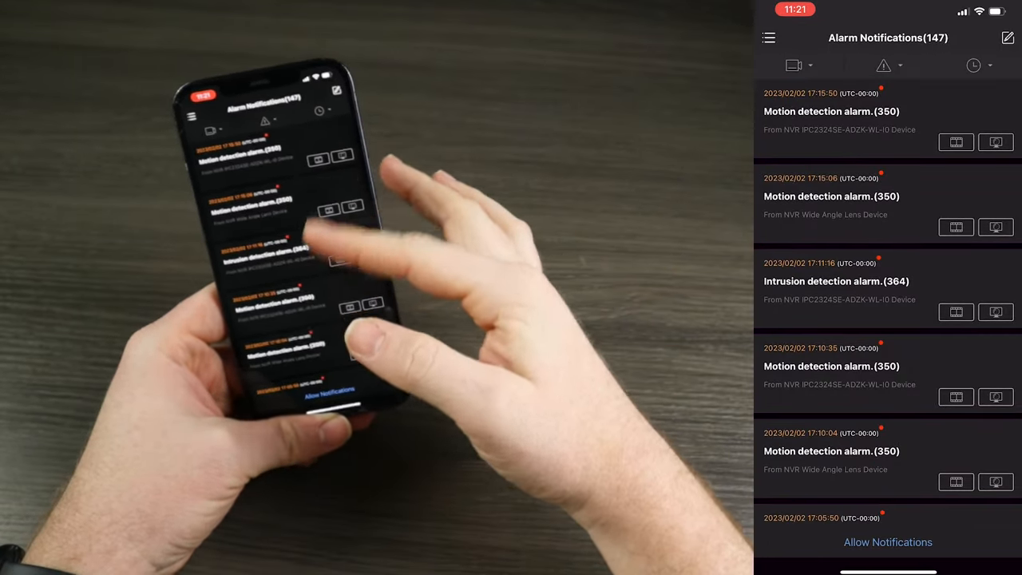
# Scroll down through the 147 motion and intrusion alarm notifications.
pyautogui.scroll(-3)
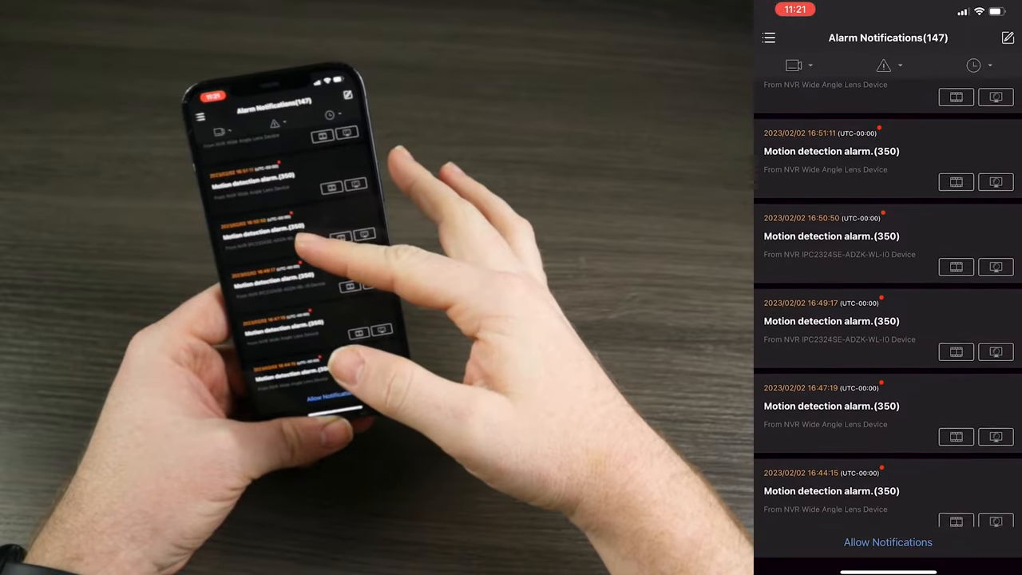
pyautogui.scroll(-3)
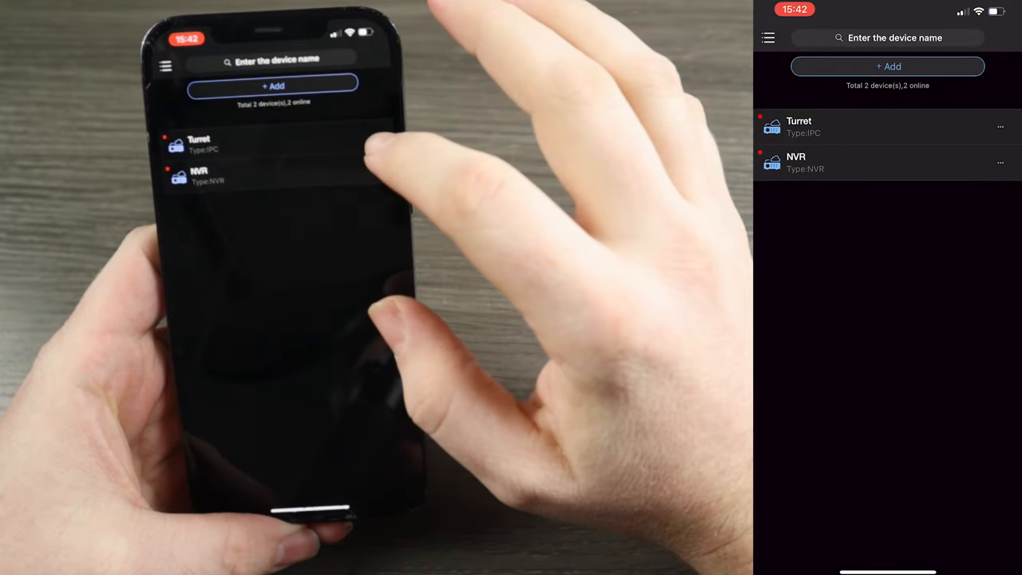
# Start a P2P firmware upgrade on the Turret camera to the latest version and confirm it.
pyautogui.click(1000, 127)
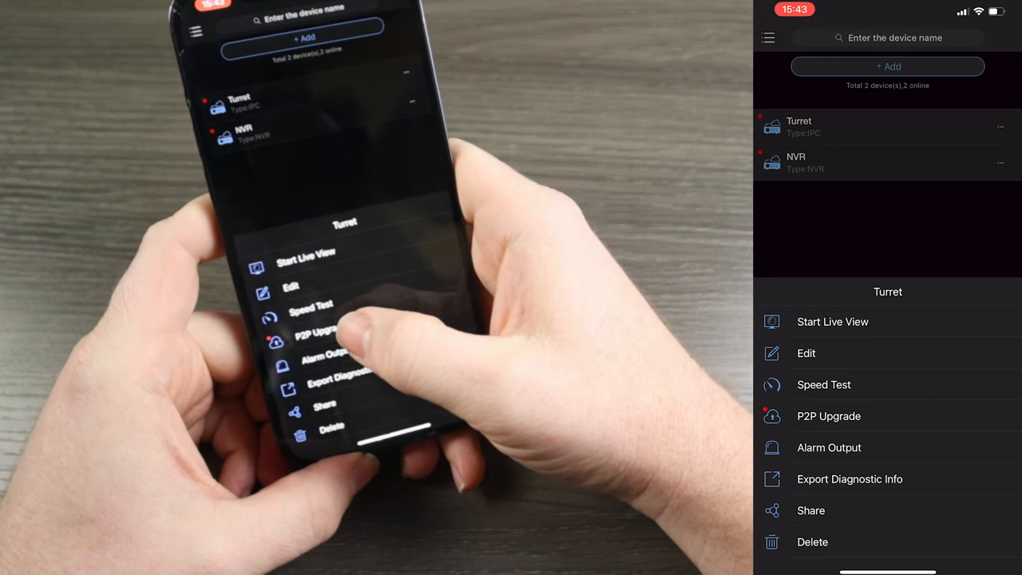
pyautogui.click(828, 417)
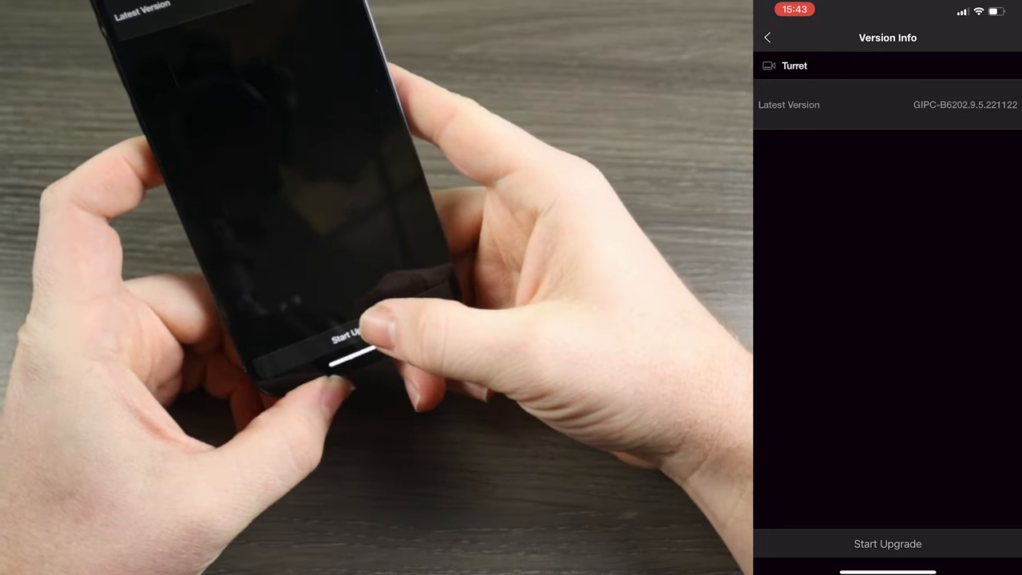
pyautogui.click(889, 543)
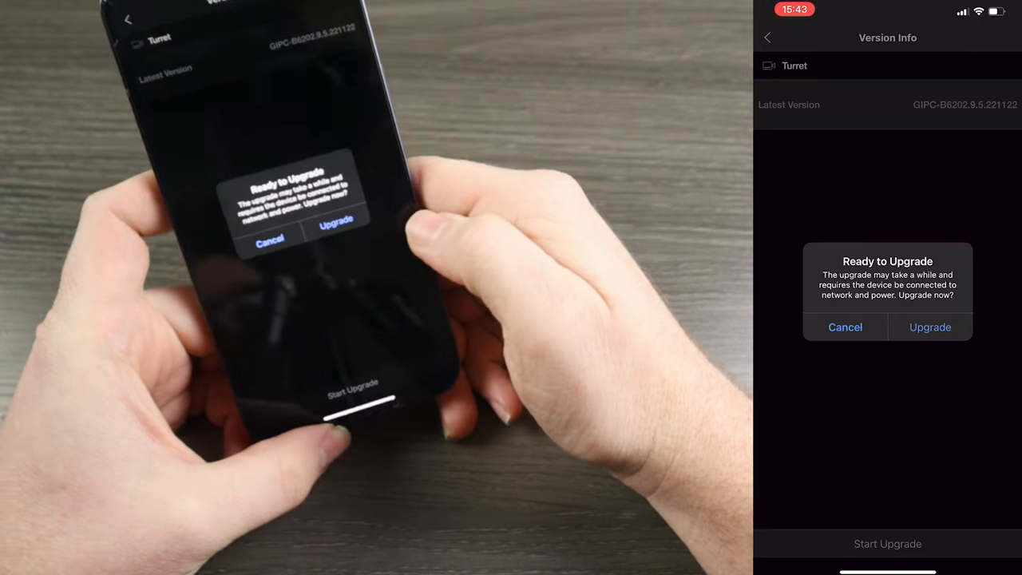
pyautogui.click(930, 326)
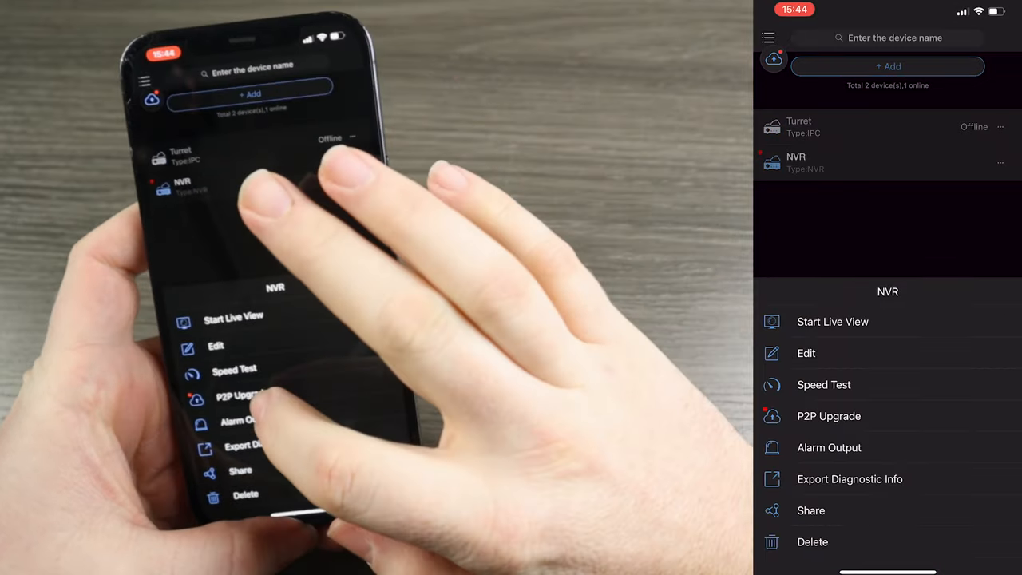
# Start a P2P upgrade for the NVR and mark the NVR itself in Cloud Upgrade.
pyautogui.click(829, 417)
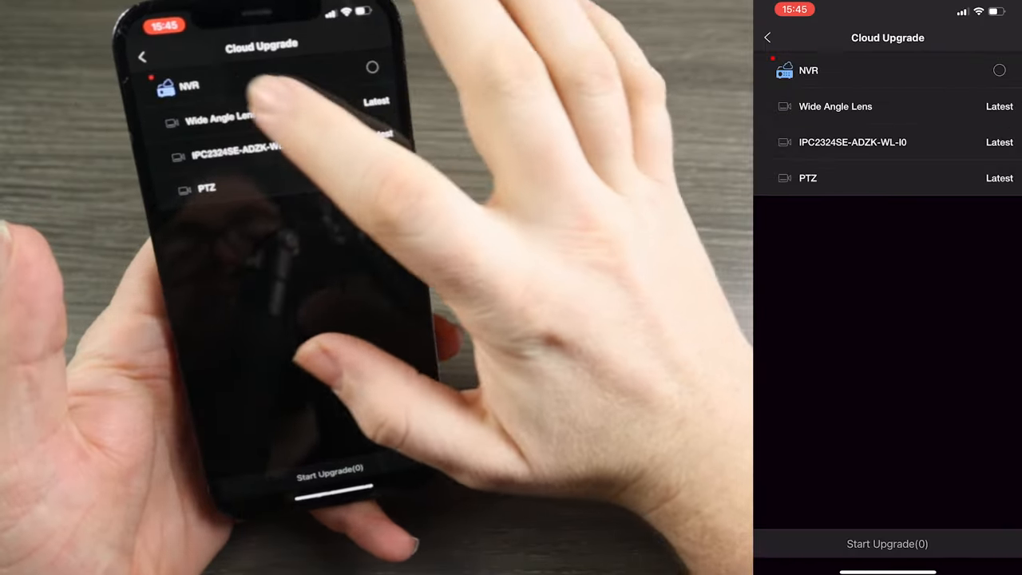
pyautogui.click(805, 70)
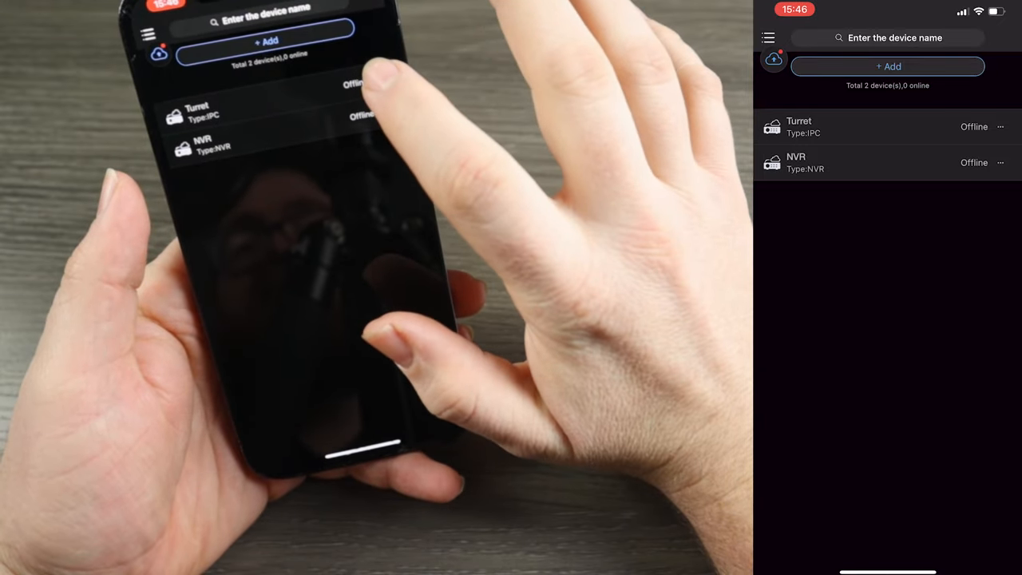
# Enter Turret's Share options, dismiss the Share To username prompt, and go to QR Code sharing.
pyautogui.click(1001, 126)
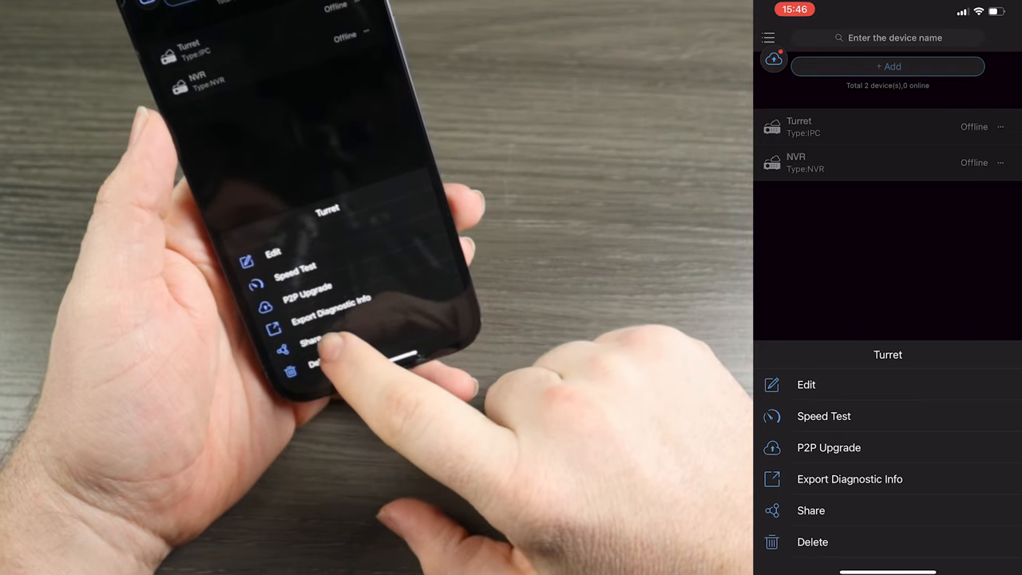
pyautogui.click(811, 510)
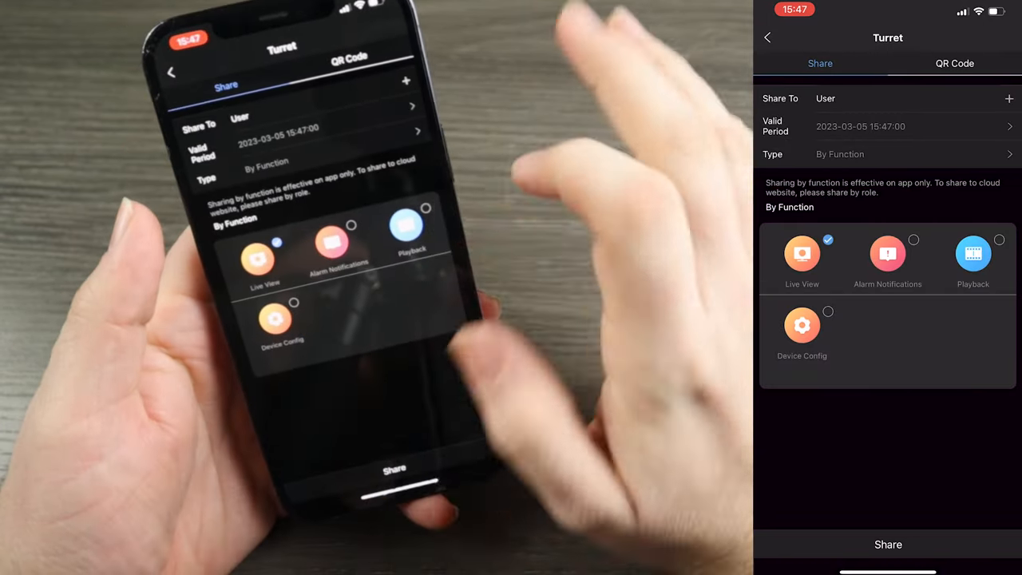
pyautogui.click(887, 252)
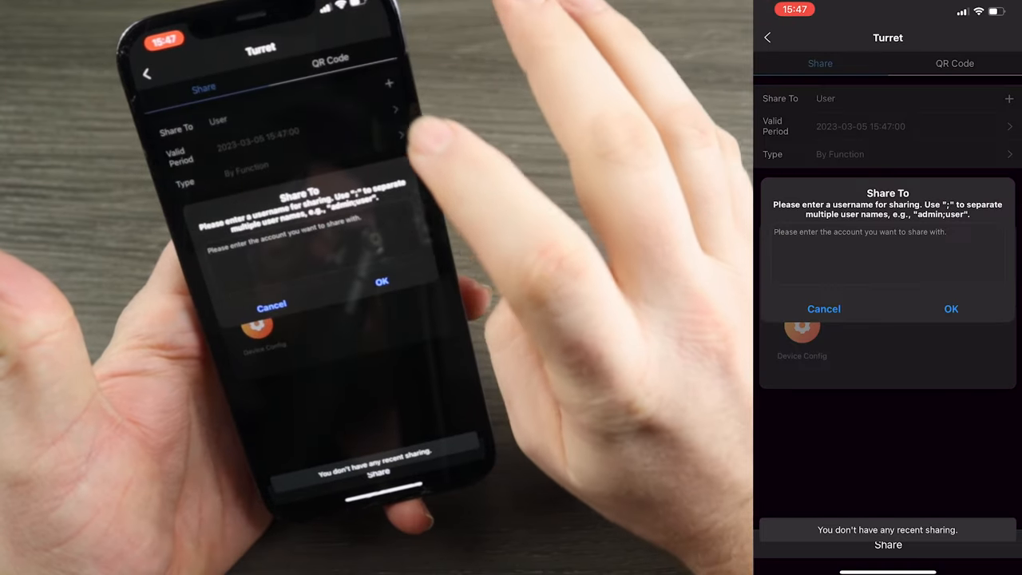
pyautogui.click(888, 254)
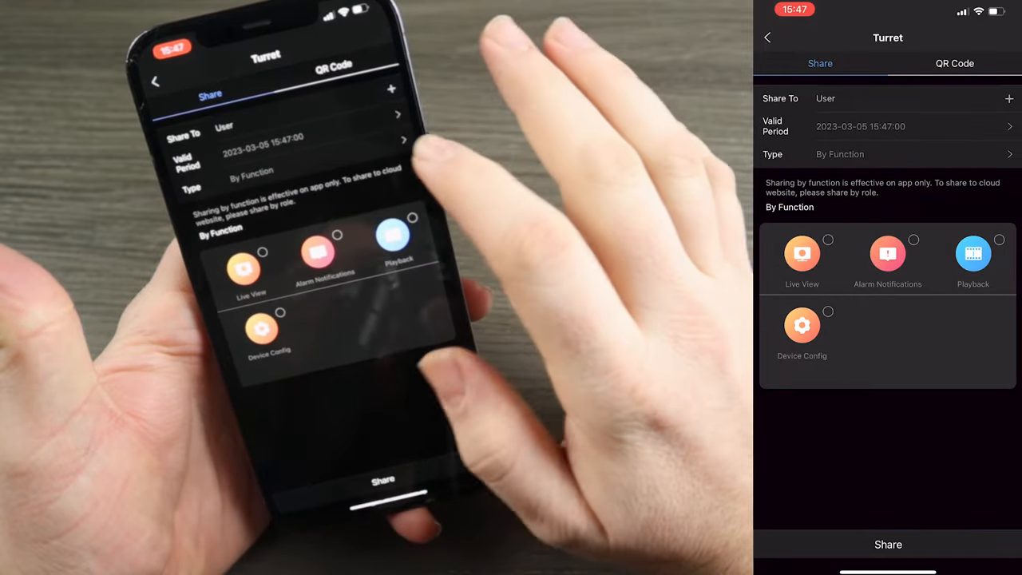
pyautogui.click(954, 63)
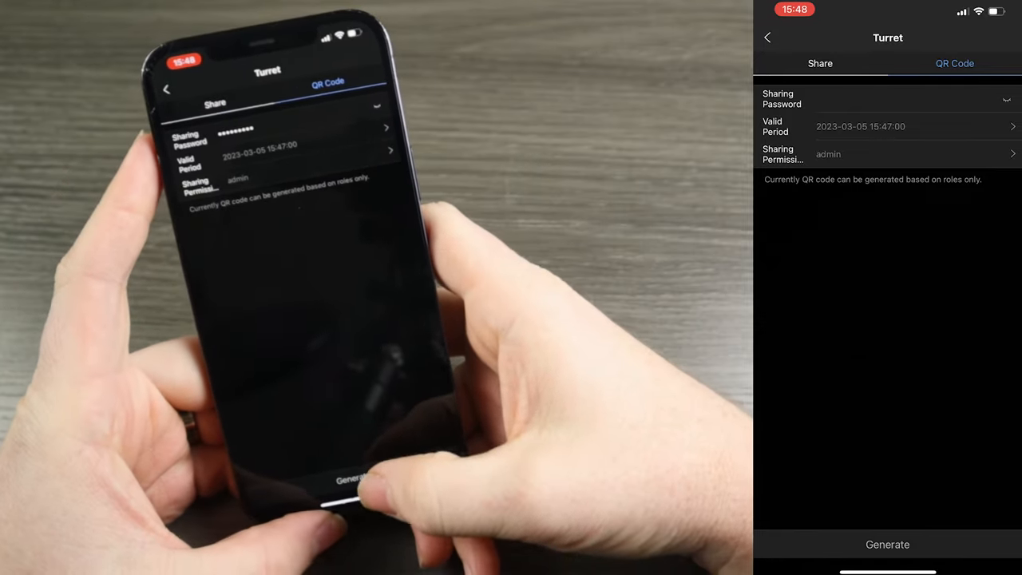
# Generate the admin sharing QR code for Turret and return to the device list.
pyautogui.click(889, 544)
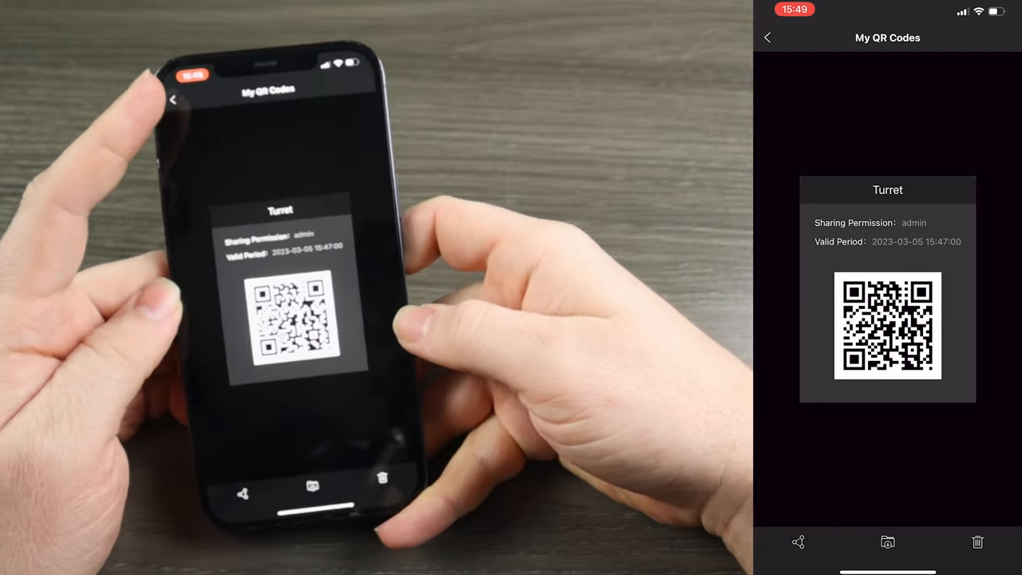
pyautogui.click(767, 38)
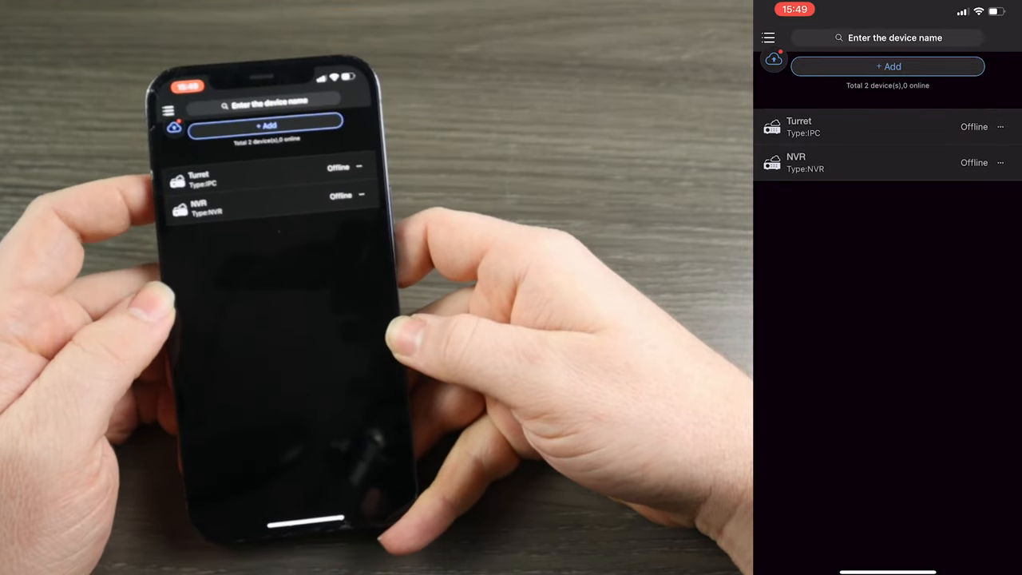